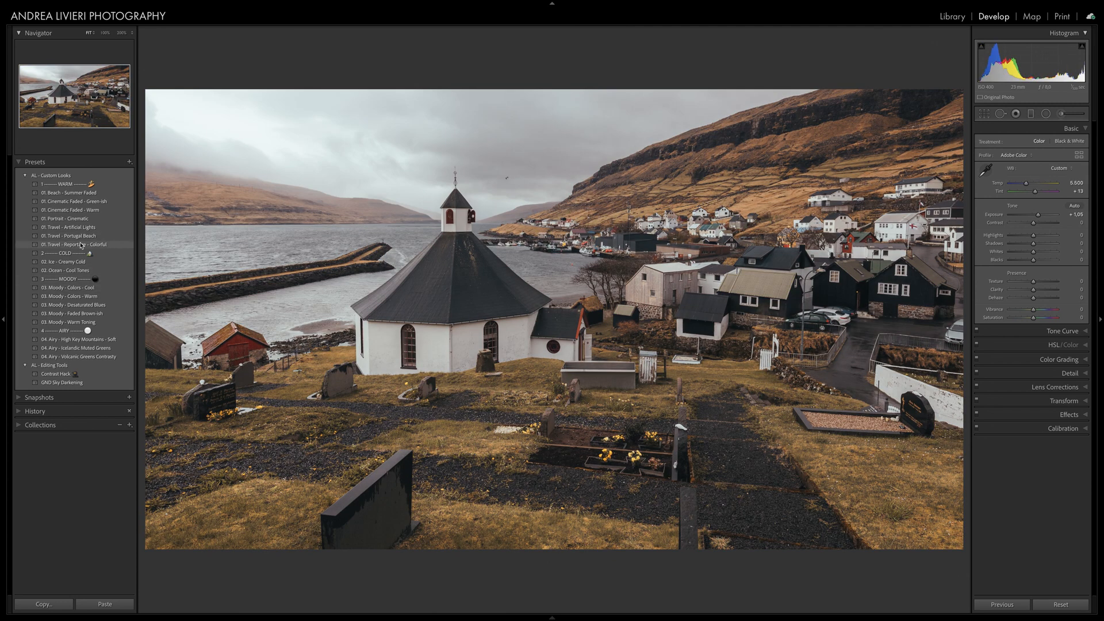
# Try the Travel - Reportage - Colorful look, then the 02. Ice - Creamy Cold look on the church photo
pyautogui.click(60, 261)
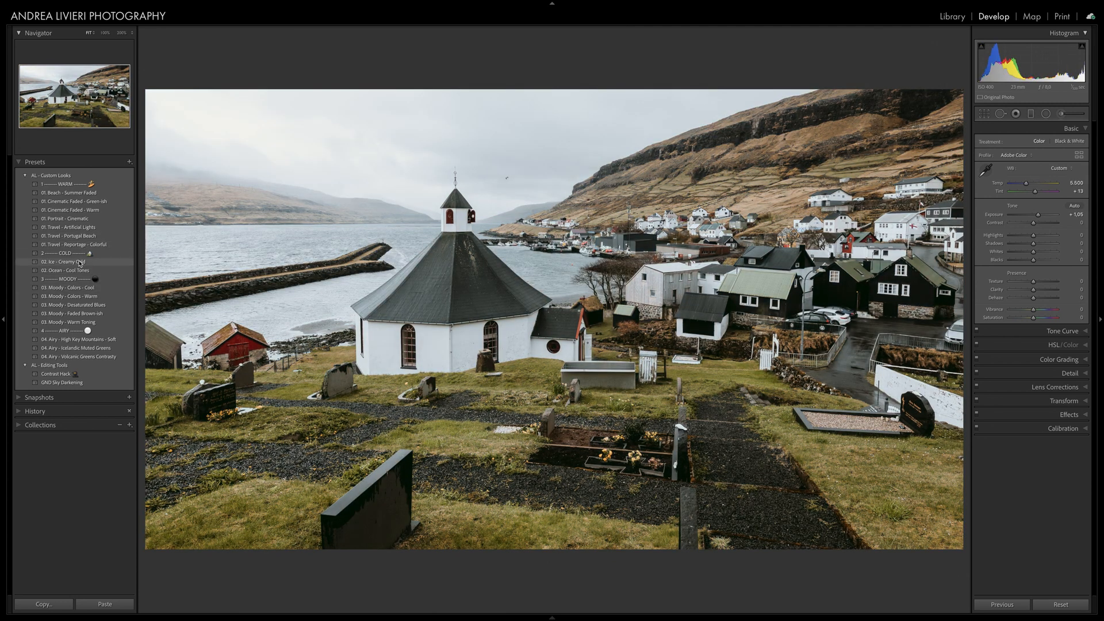
pyautogui.click(68, 288)
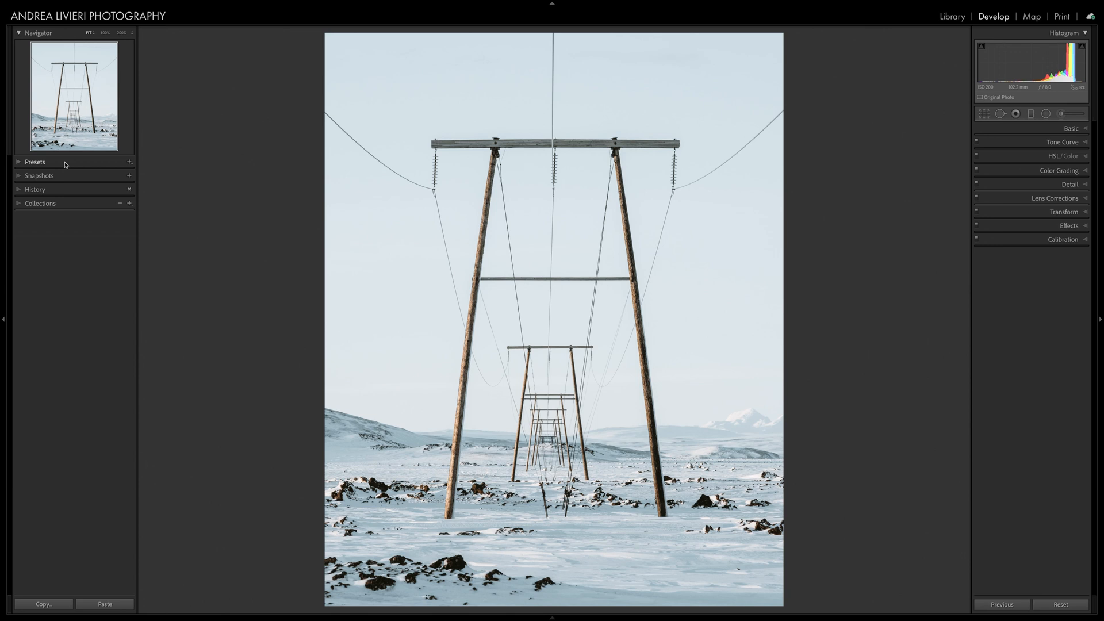
# Expand the Presets panel beside the snowy power-line photo
pyautogui.click(35, 161)
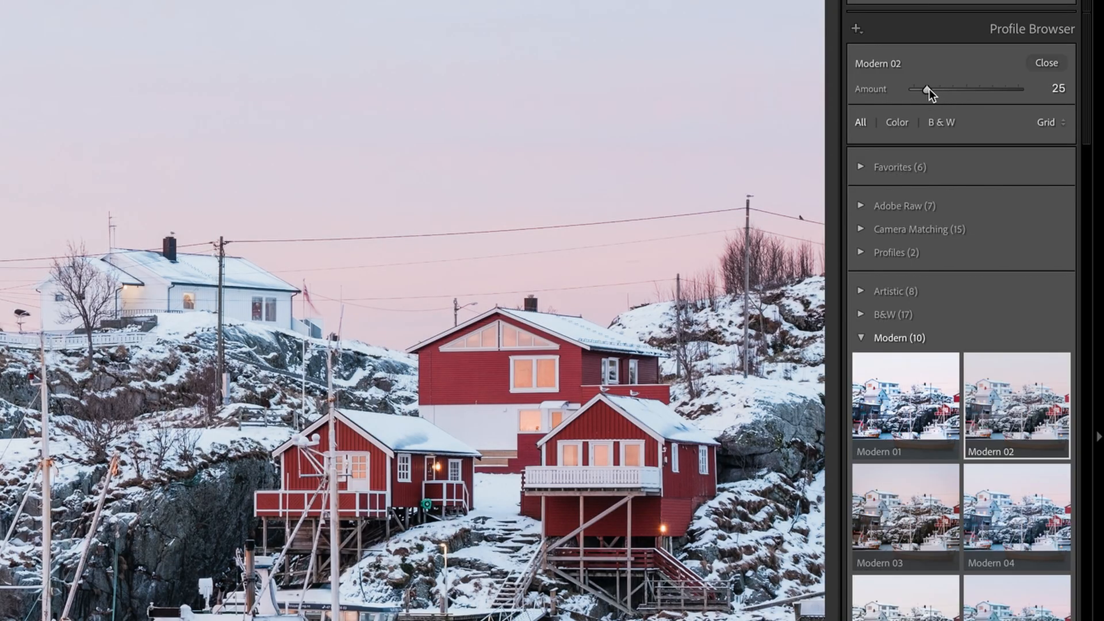
# Lower the Modern 02 profile strength, then browse Camera Matching profiles and apply PROVIA/Std
pyautogui.moveTo(927, 89); pyautogui.dragTo(923, 89)
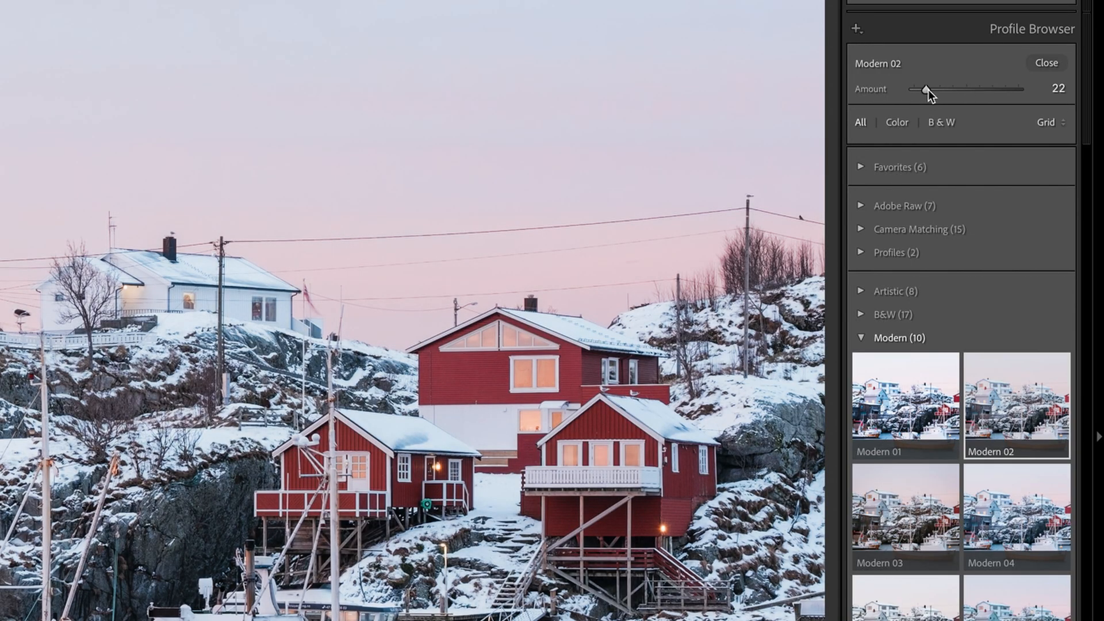
pyautogui.click(1047, 63)
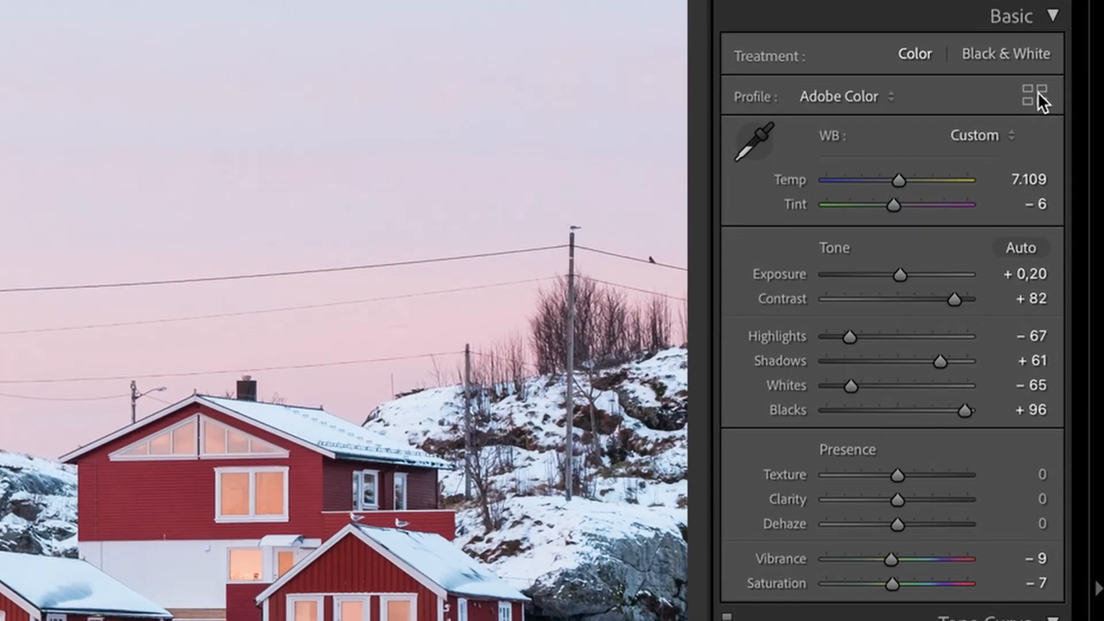
pyautogui.click(1036, 95)
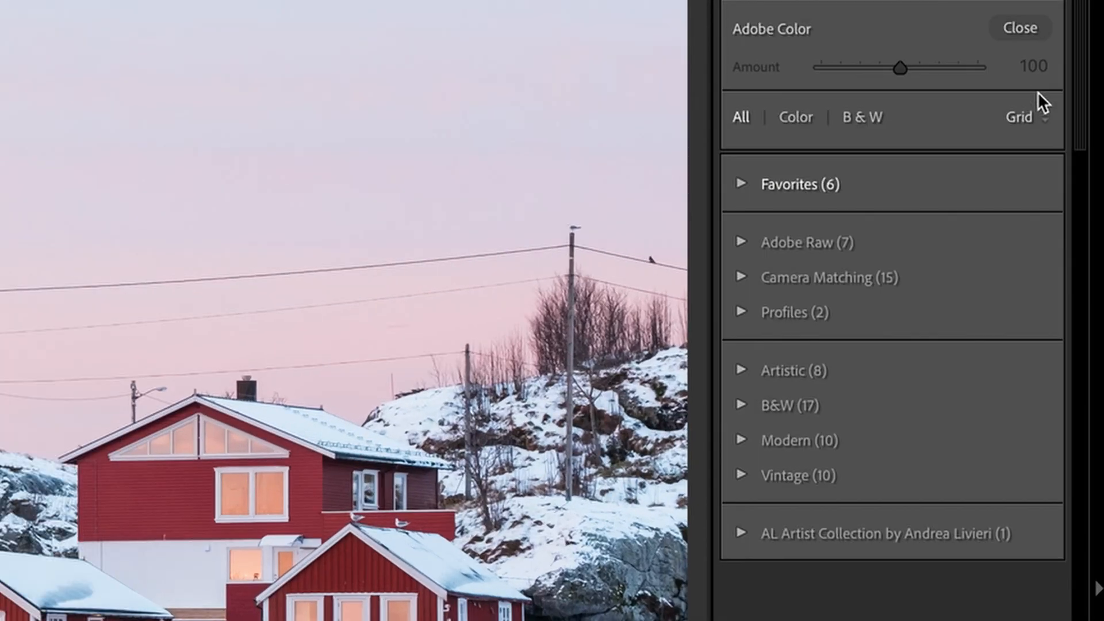
pyautogui.click(740, 183)
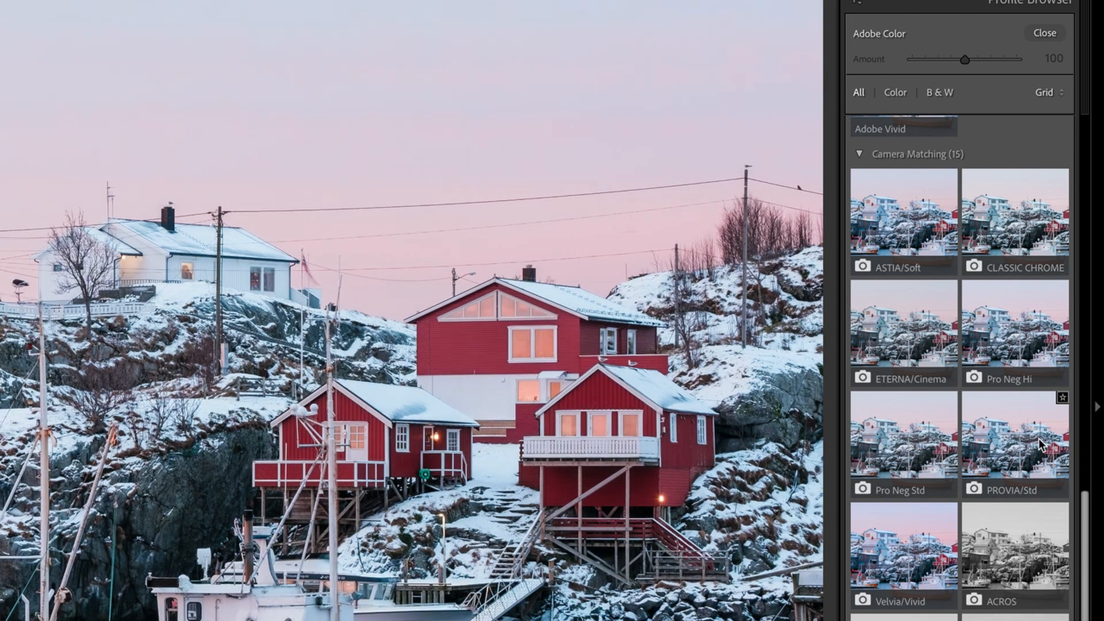
pyautogui.click(1044, 32)
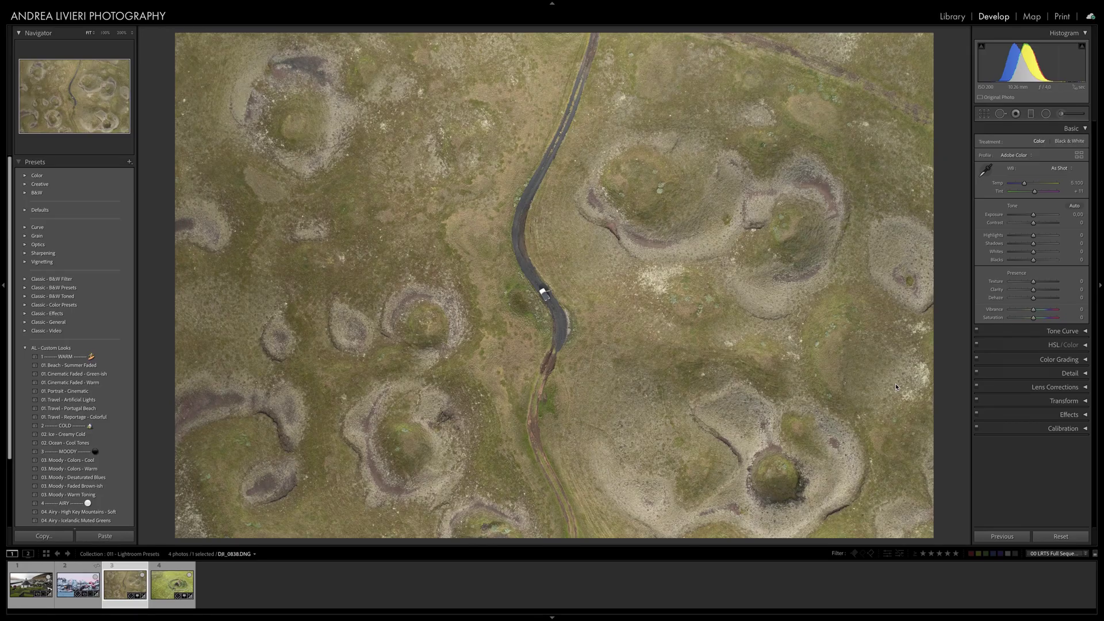
# Brighten exposure for the vivid green Modern 01 look and start creating a new preset
pyautogui.moveTo(1034, 215); pyautogui.dragTo(1039, 215)
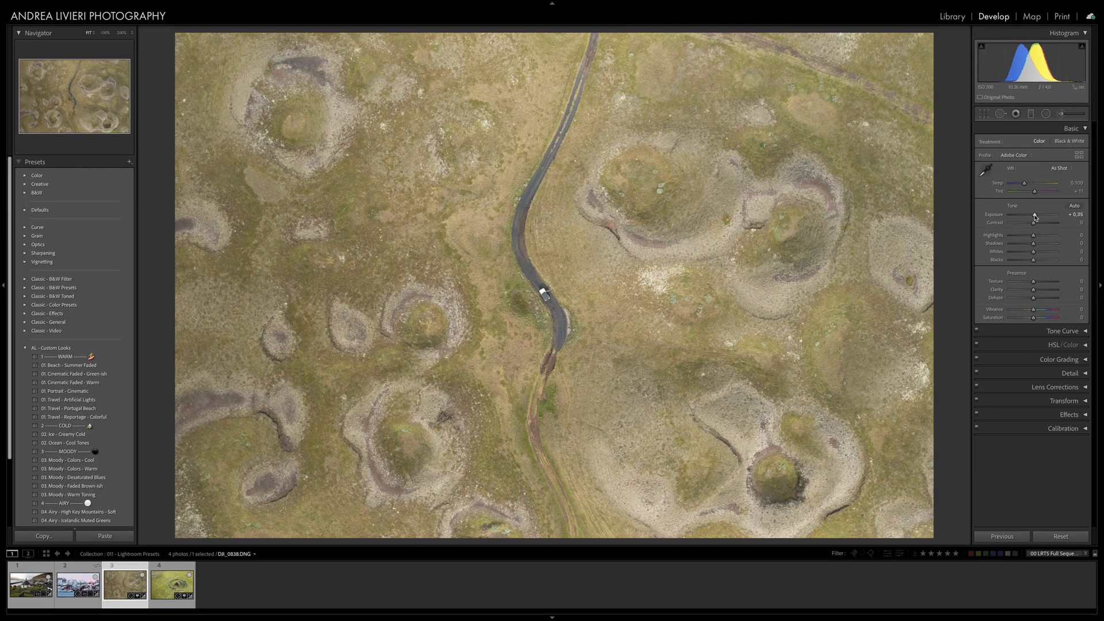
pyautogui.click(1074, 205)
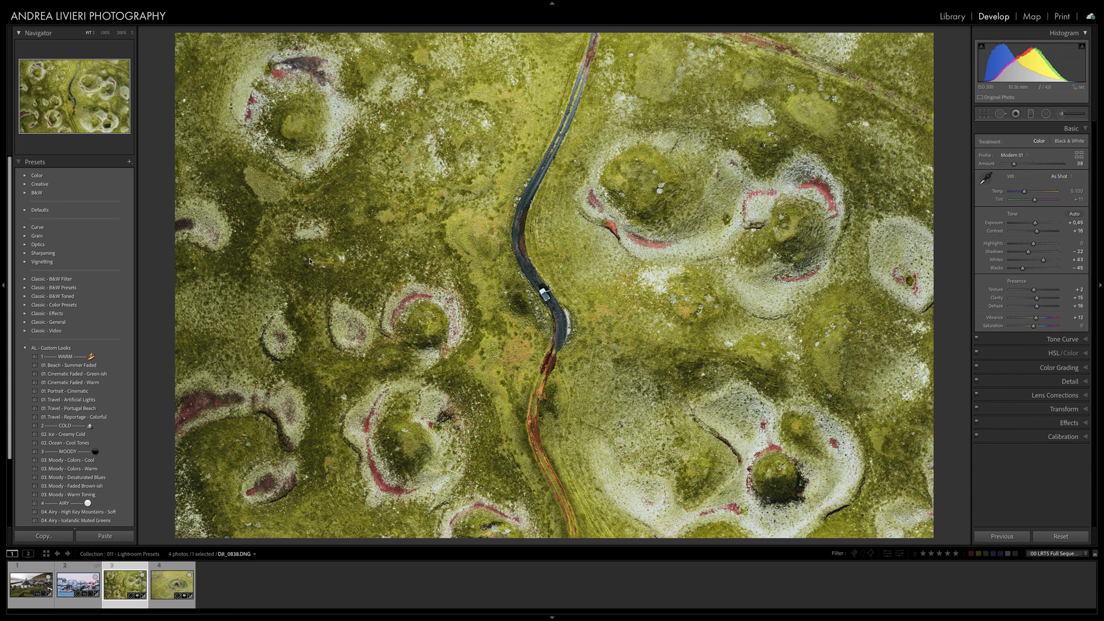
pyautogui.moveTo(95, 166)
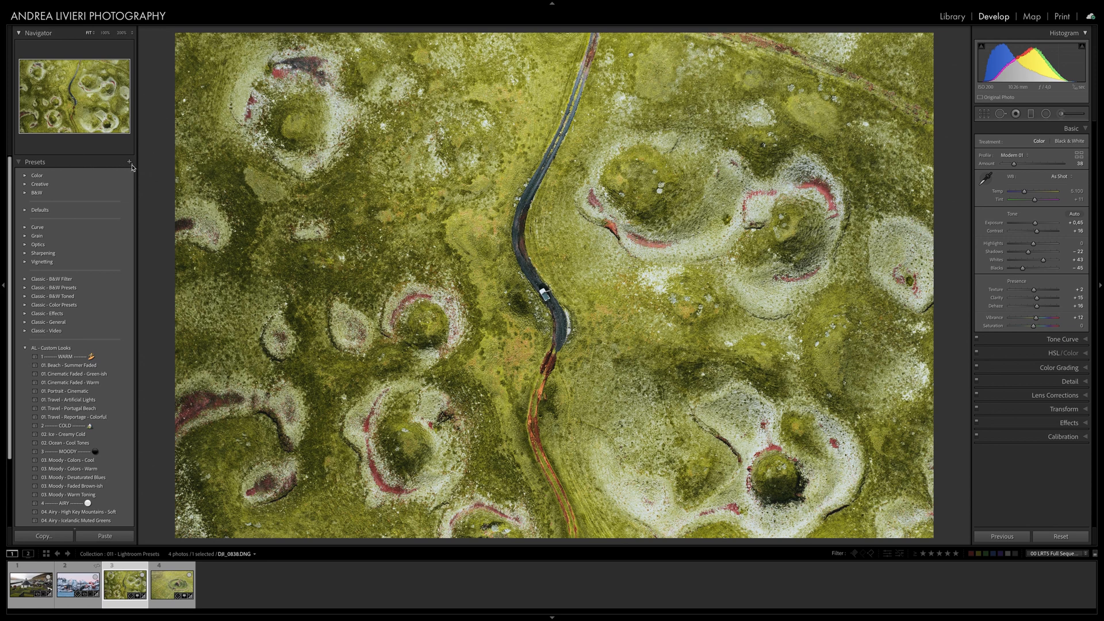
pyautogui.click(129, 163)
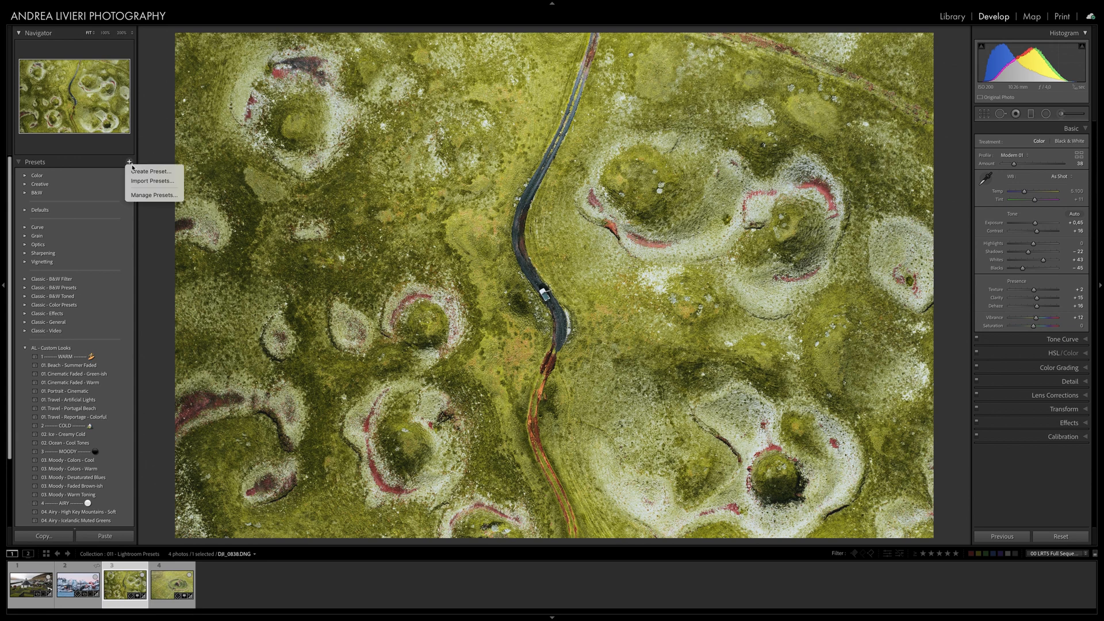
pyautogui.moveTo(153, 171)
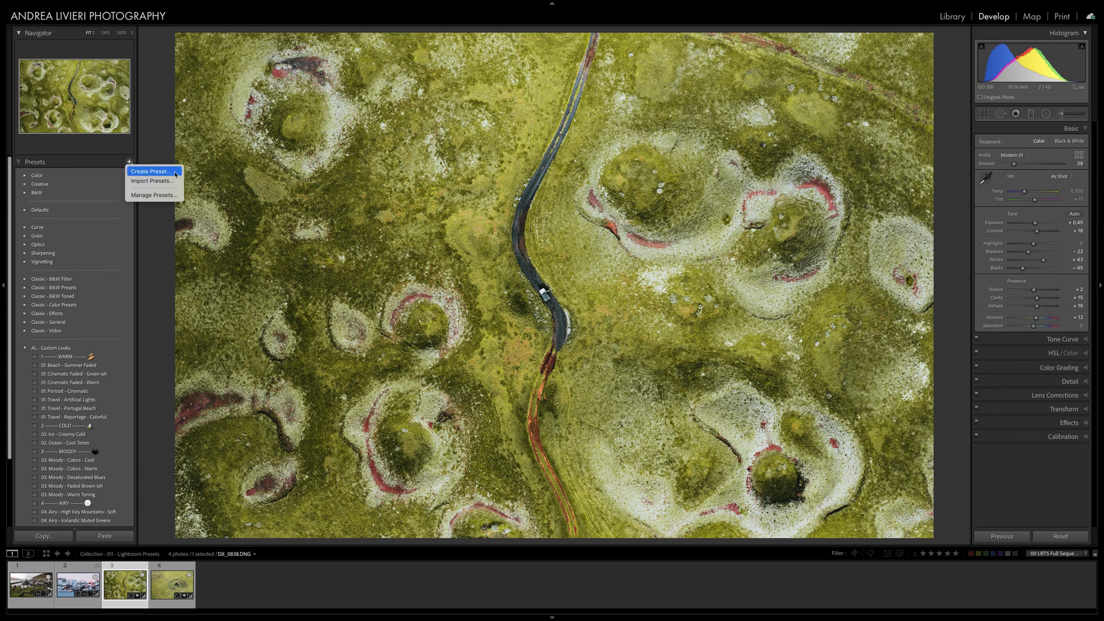
pyautogui.click(151, 170)
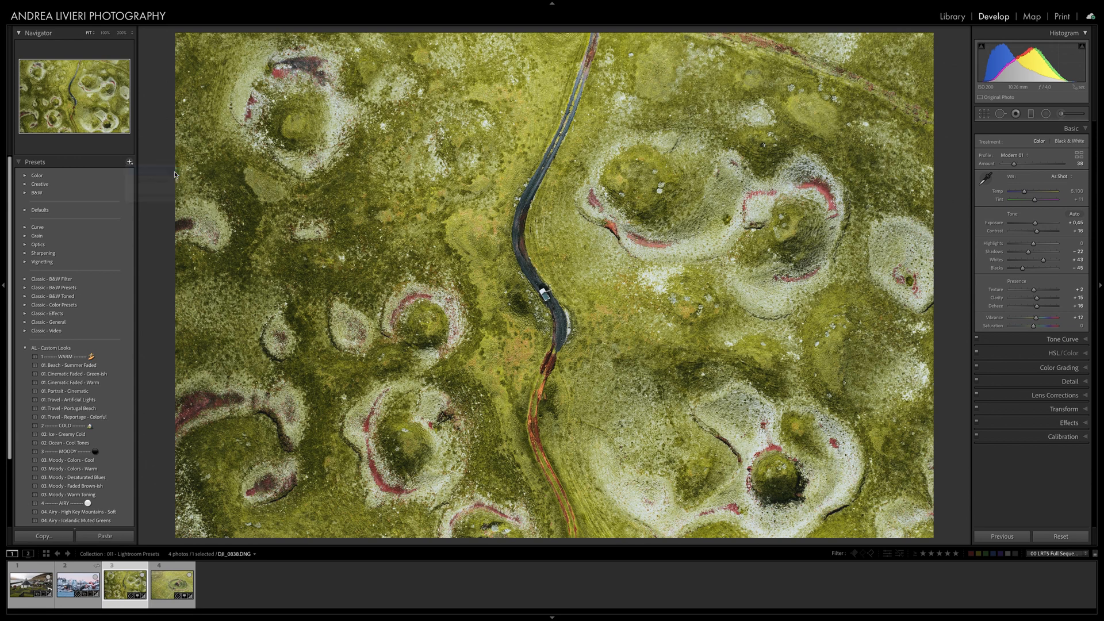
# Clear all settings, then include treatment, basic tone, texture, clarity, color and color grading
pyautogui.click(129, 161)
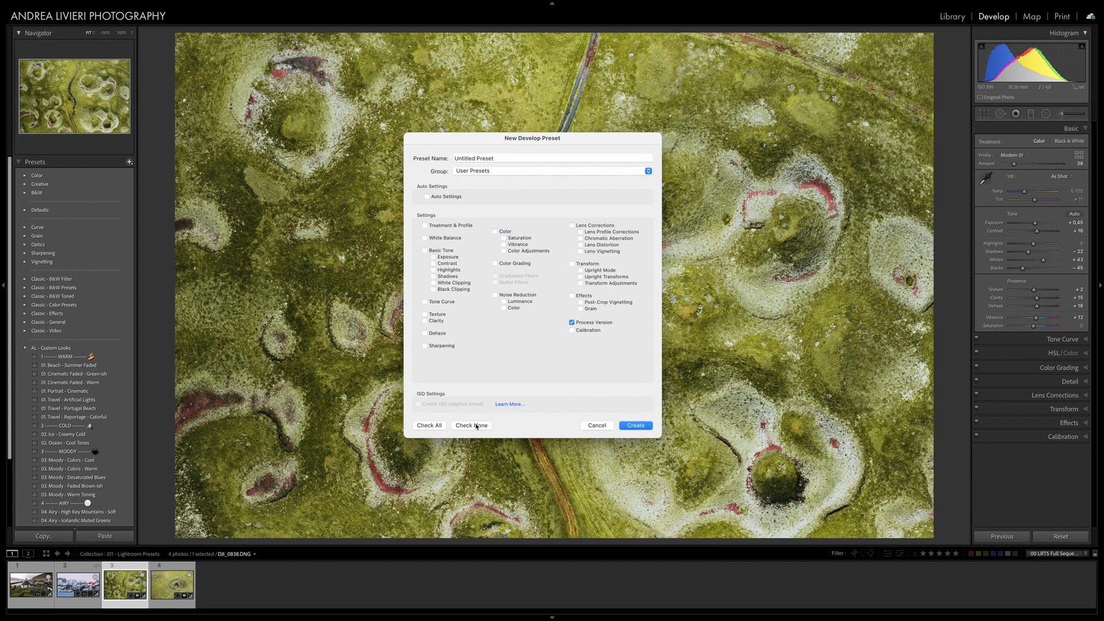
pyautogui.moveTo(524, 368)
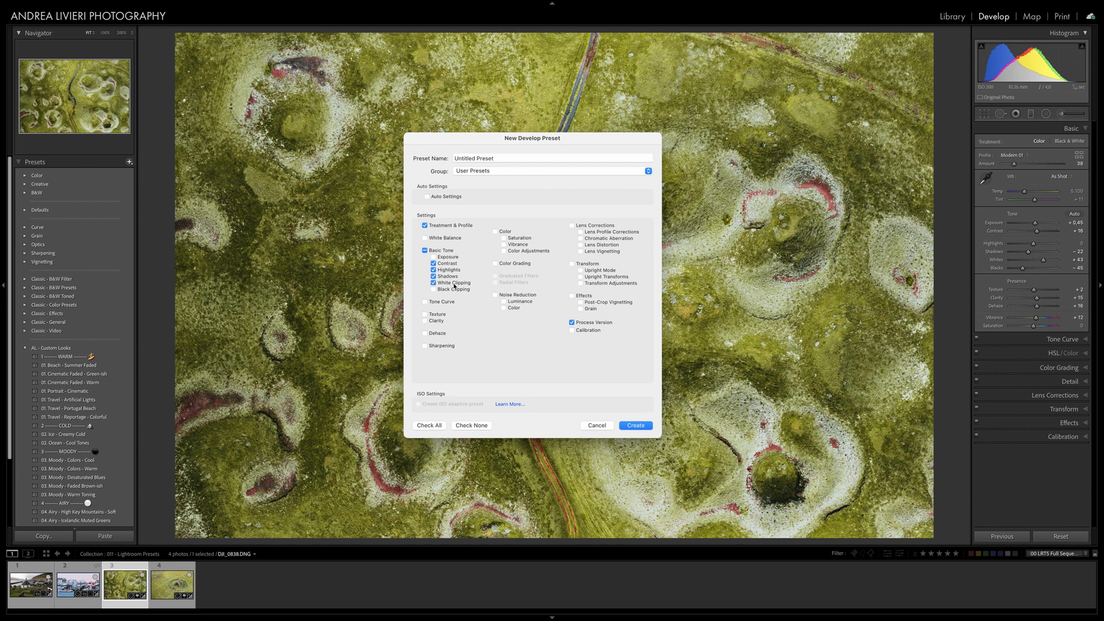
pyautogui.click(432, 289)
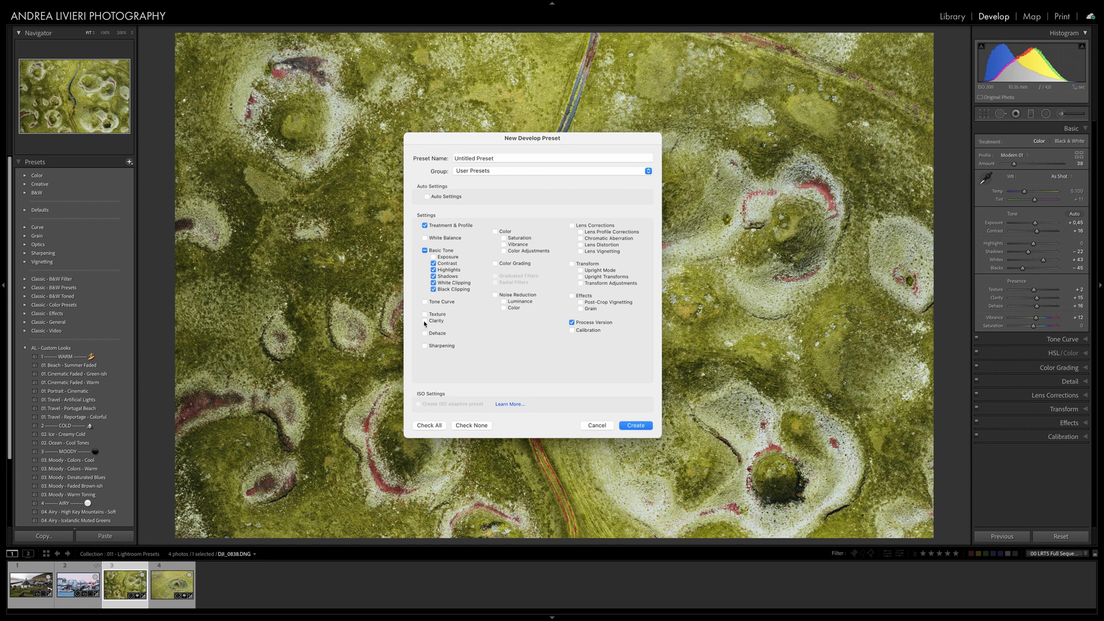
pyautogui.click(424, 301)
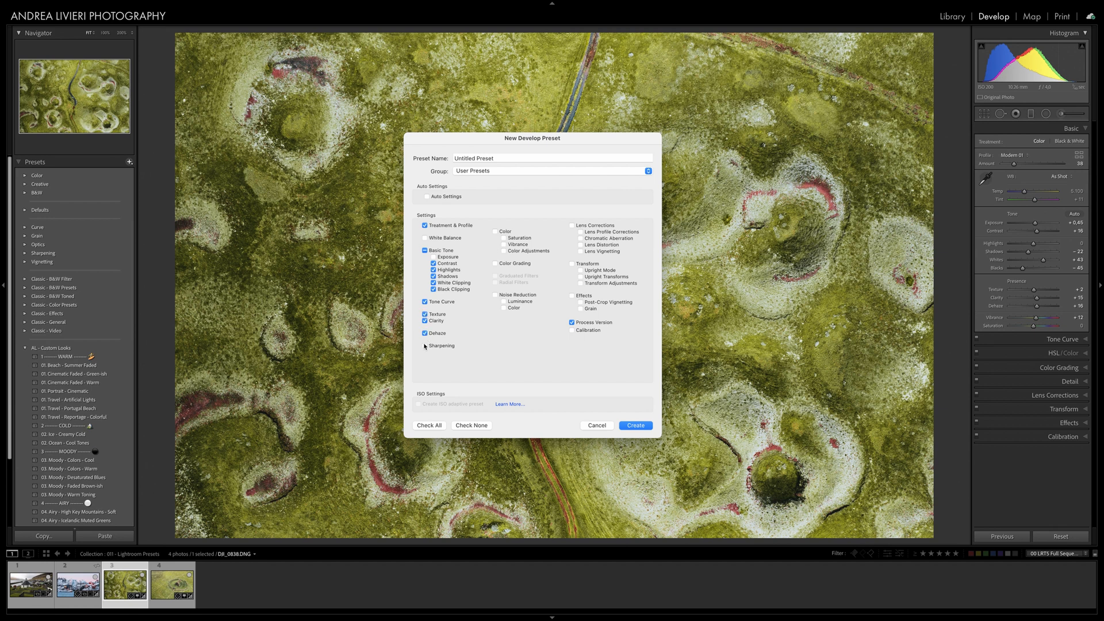
pyautogui.click(494, 262)
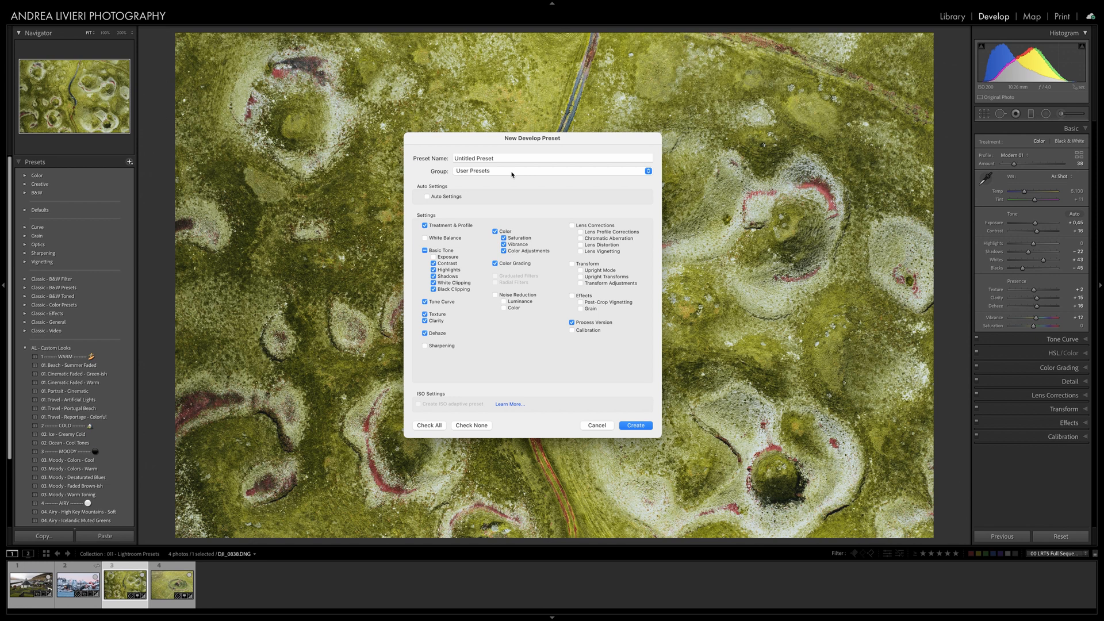
# Name the preset 'Test Preset' in the User Presets group and create it
pyautogui.click(551, 171)
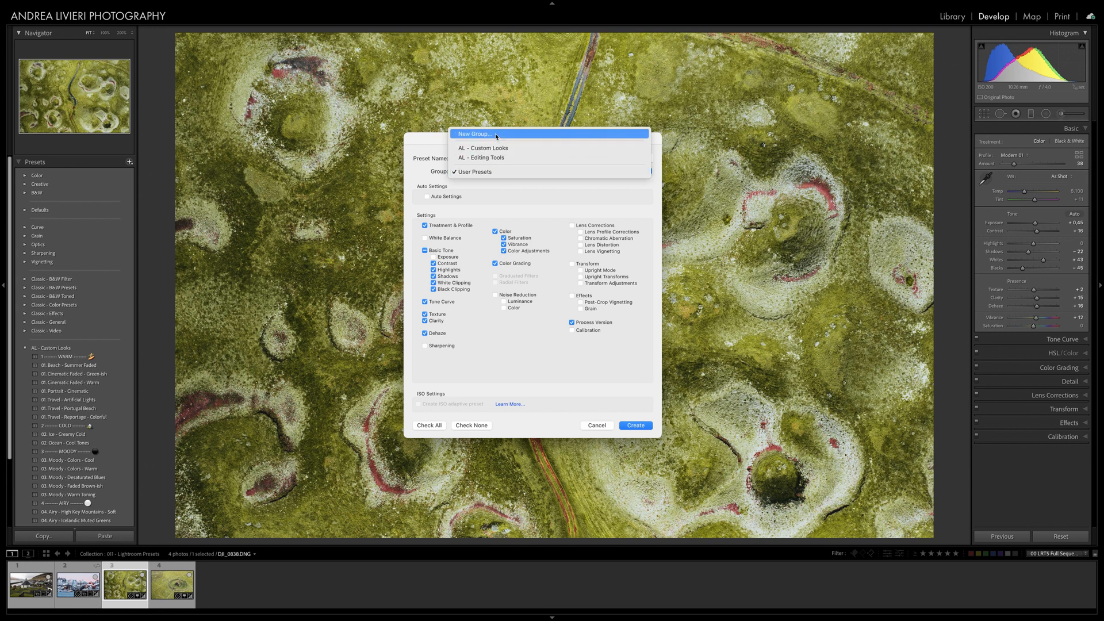
pyautogui.moveTo(522, 190)
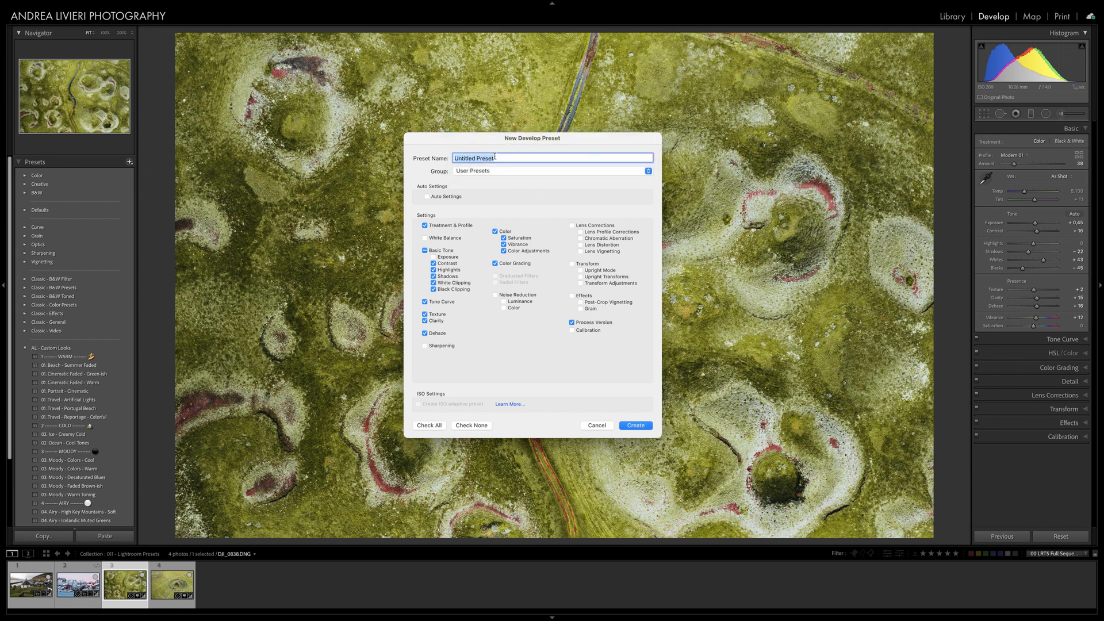
pyautogui.write('Test Preset')
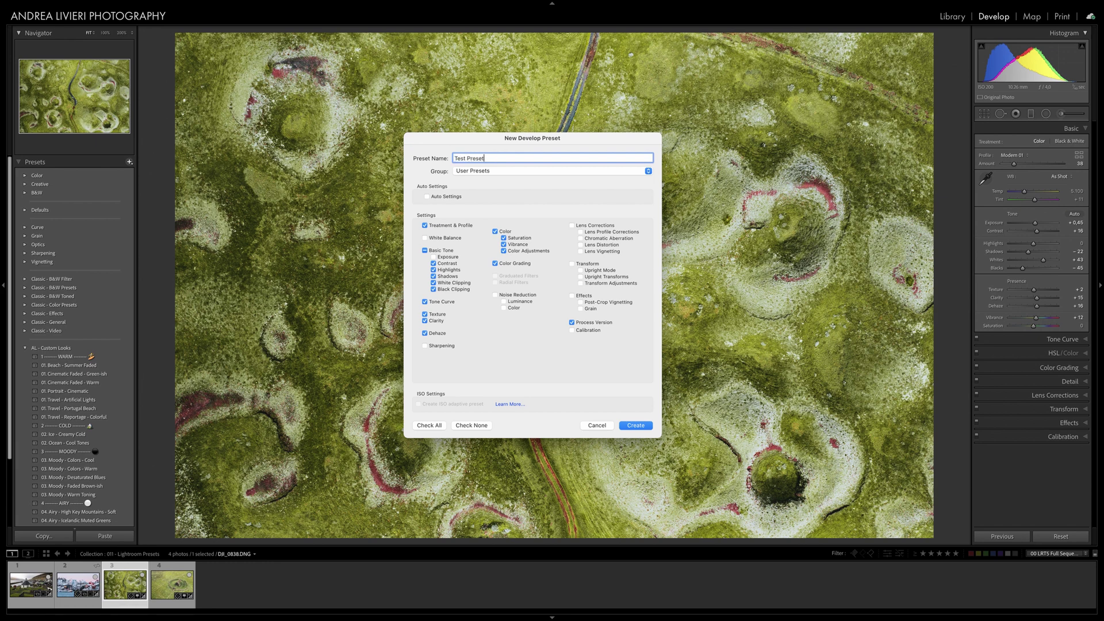
pyautogui.click(635, 426)
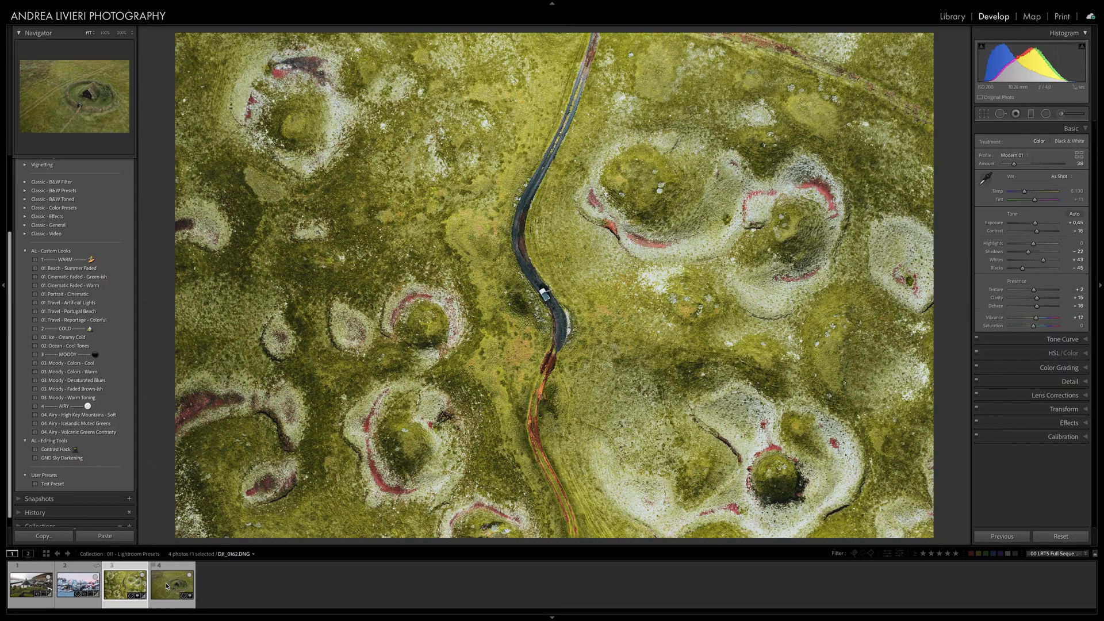
# Switch to the turf-house aerial photo and apply Test Preset to it
pyautogui.click(168, 591)
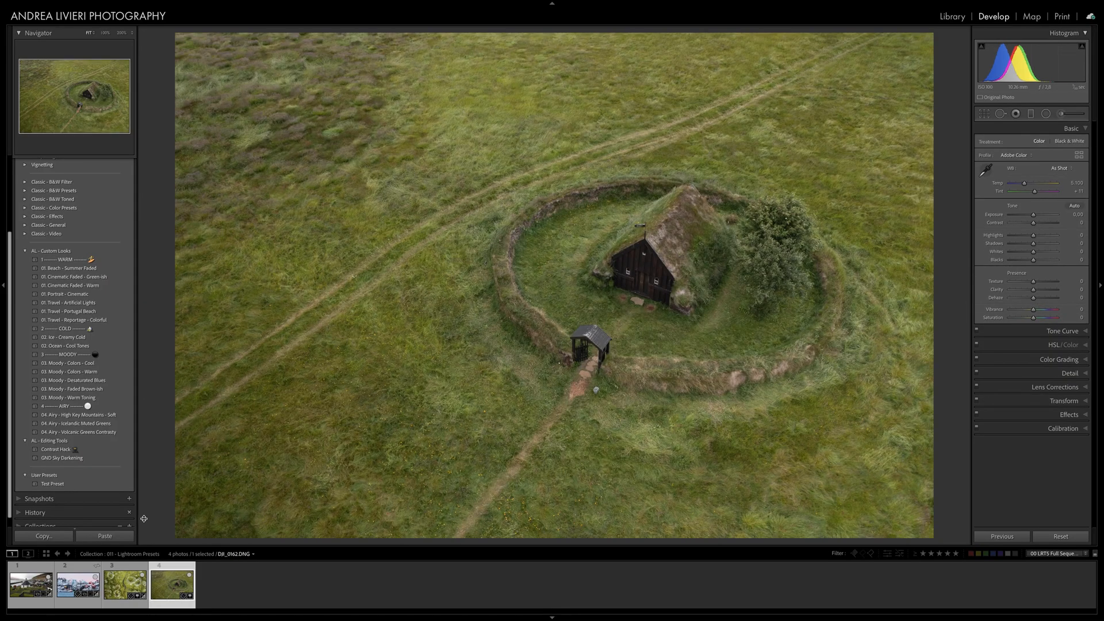
pyautogui.click(50, 483)
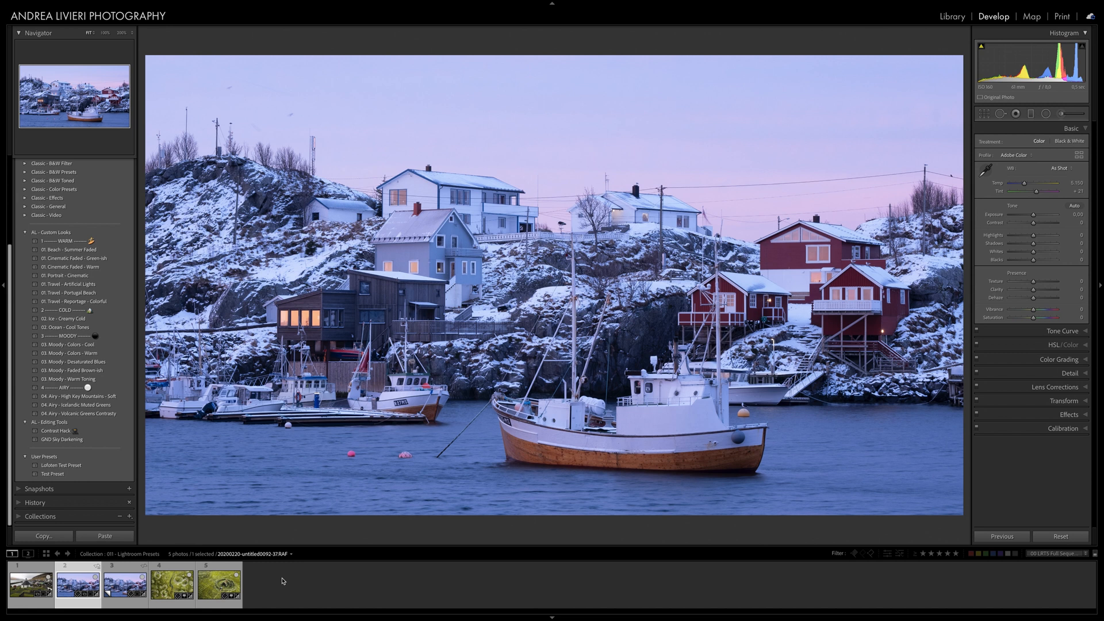
pyautogui.moveTo(115, 460)
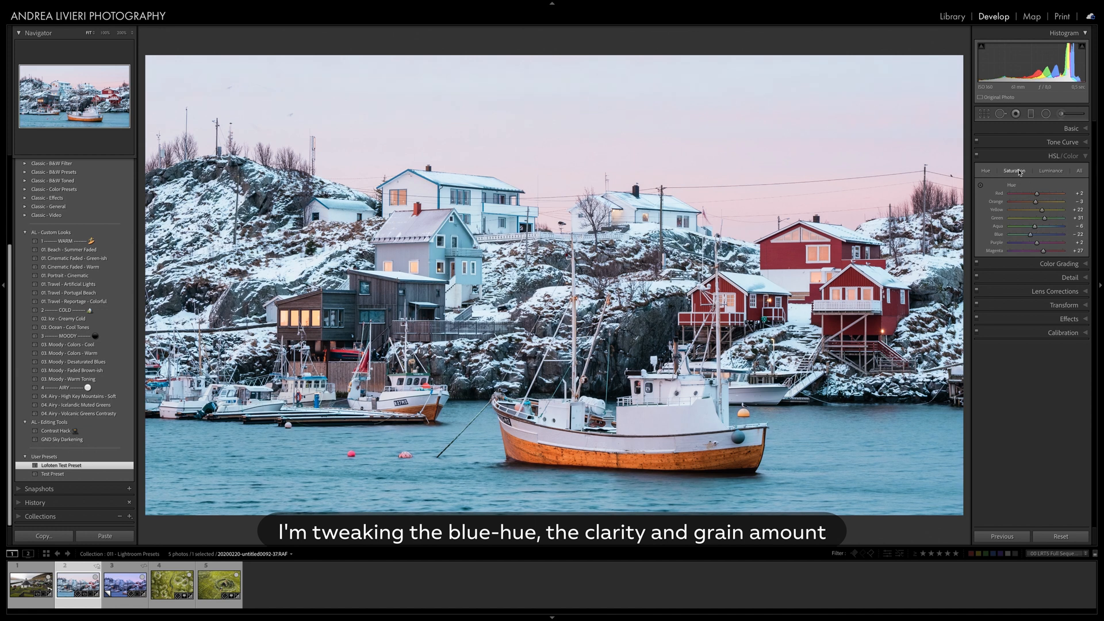
# View the per-colour saturation adjustments and ease the grain amount down to 25
pyautogui.click(1072, 129)
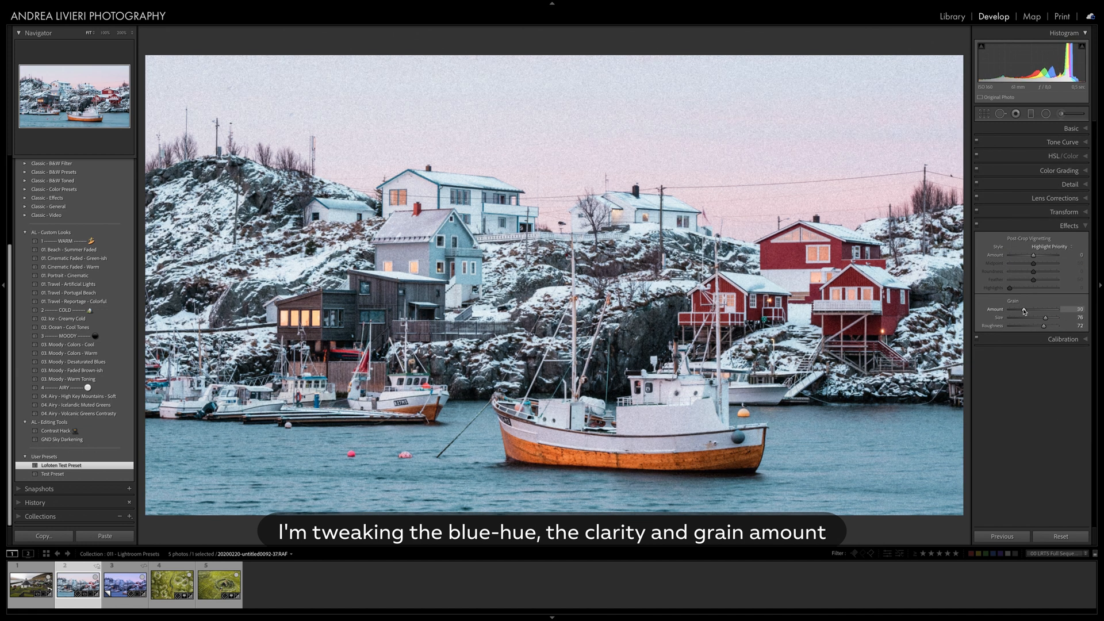
pyautogui.moveTo(1045, 310); pyautogui.dragTo(1035, 310)
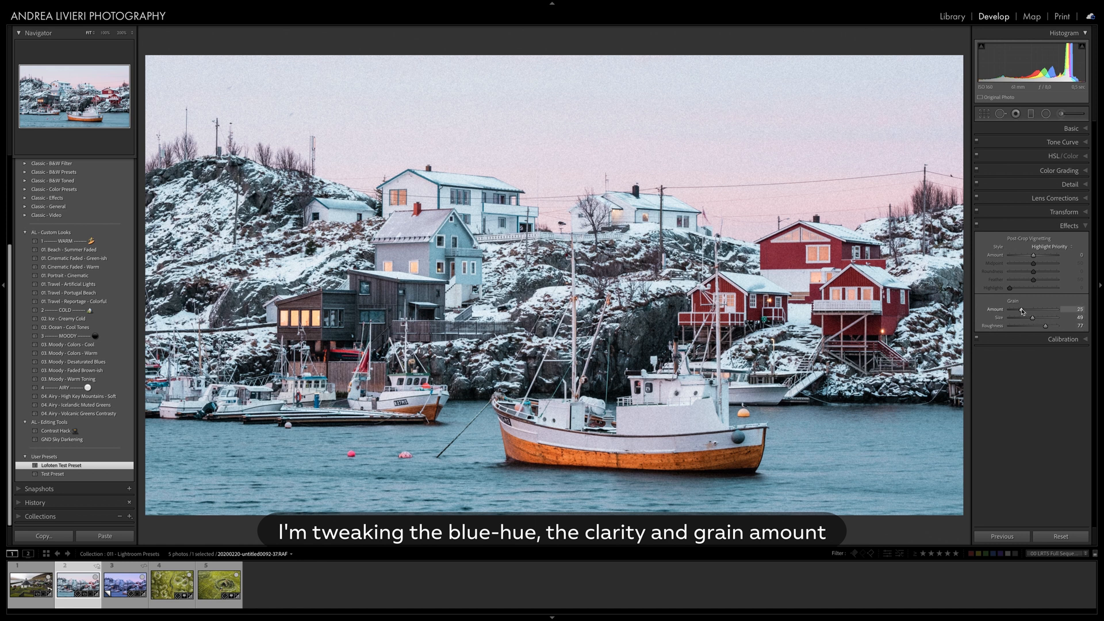
# Update the Lofoten Test Preset with the current settings and reapply it to the harbor photo
pyautogui.rightClick(52, 465)
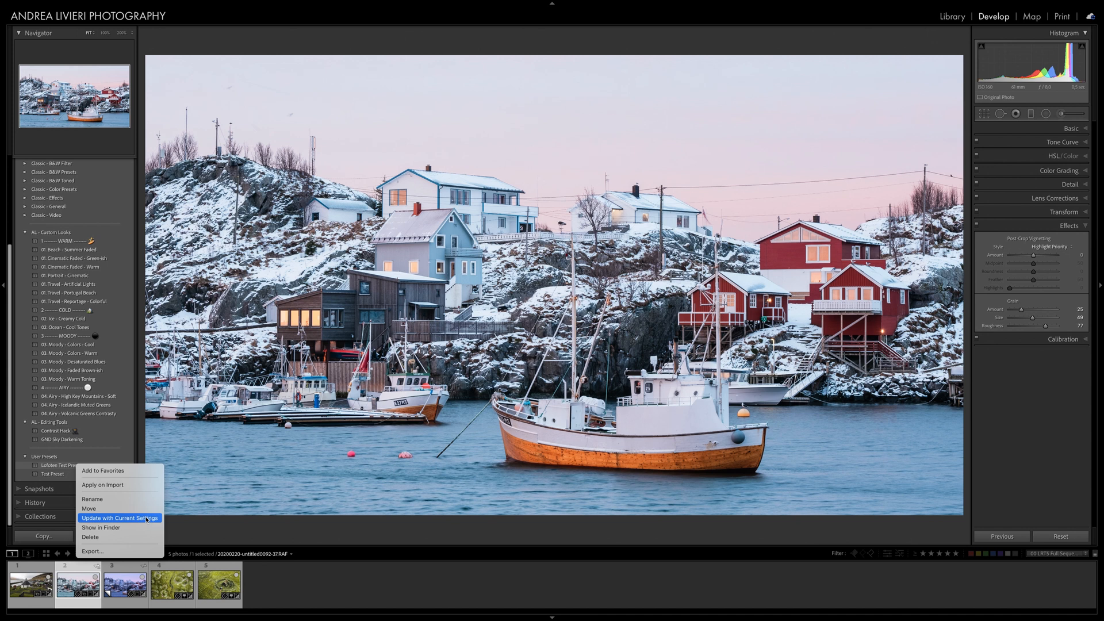
pyautogui.click(120, 517)
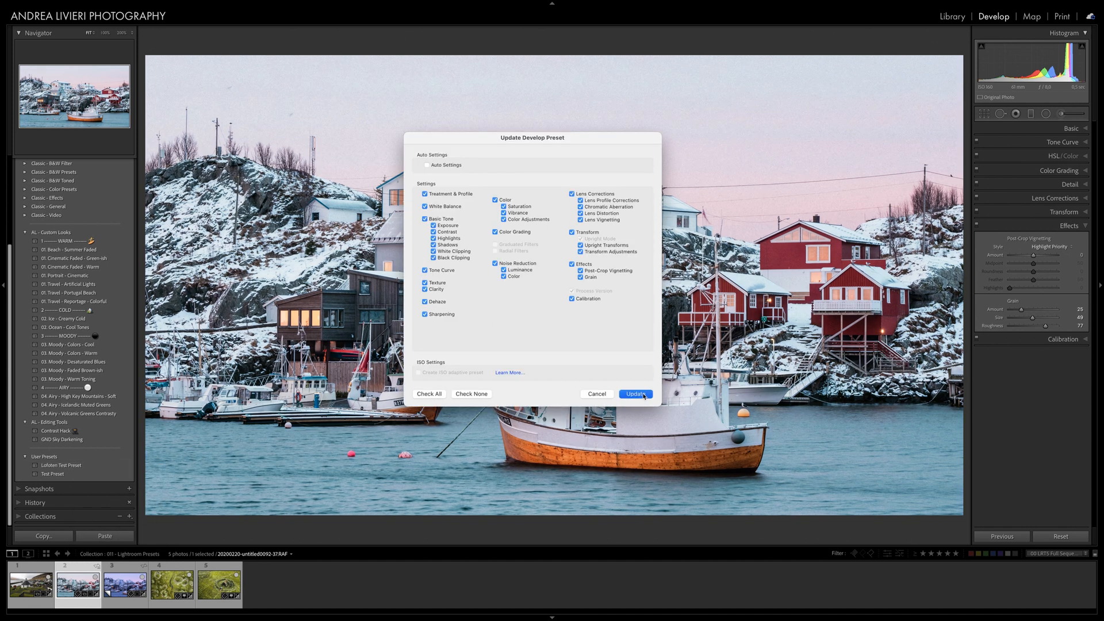
pyautogui.click(635, 394)
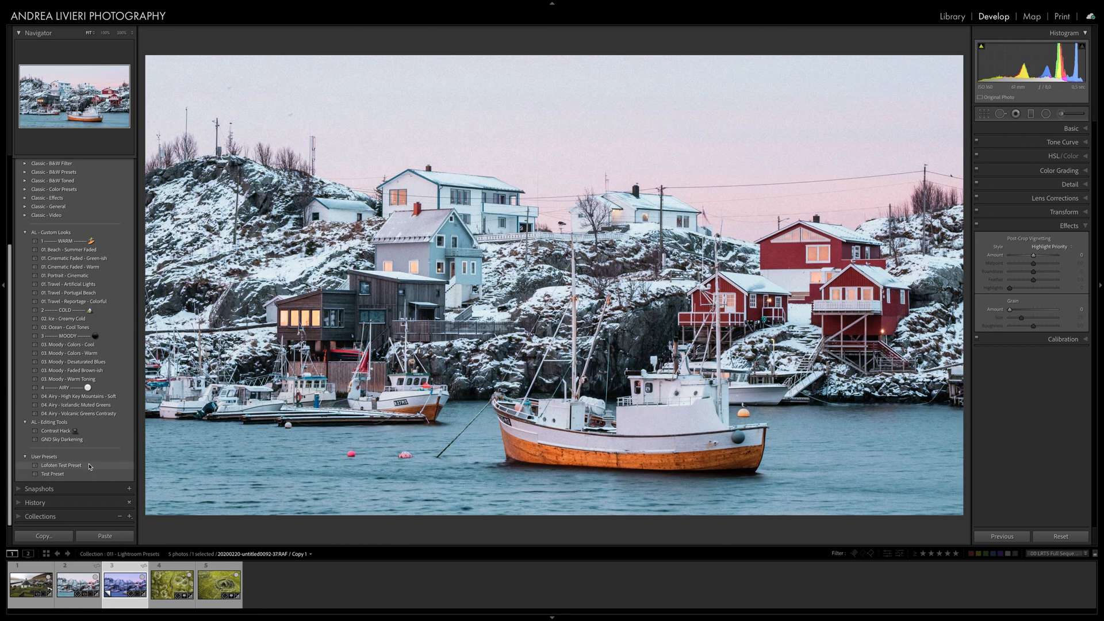
pyautogui.click(58, 464)
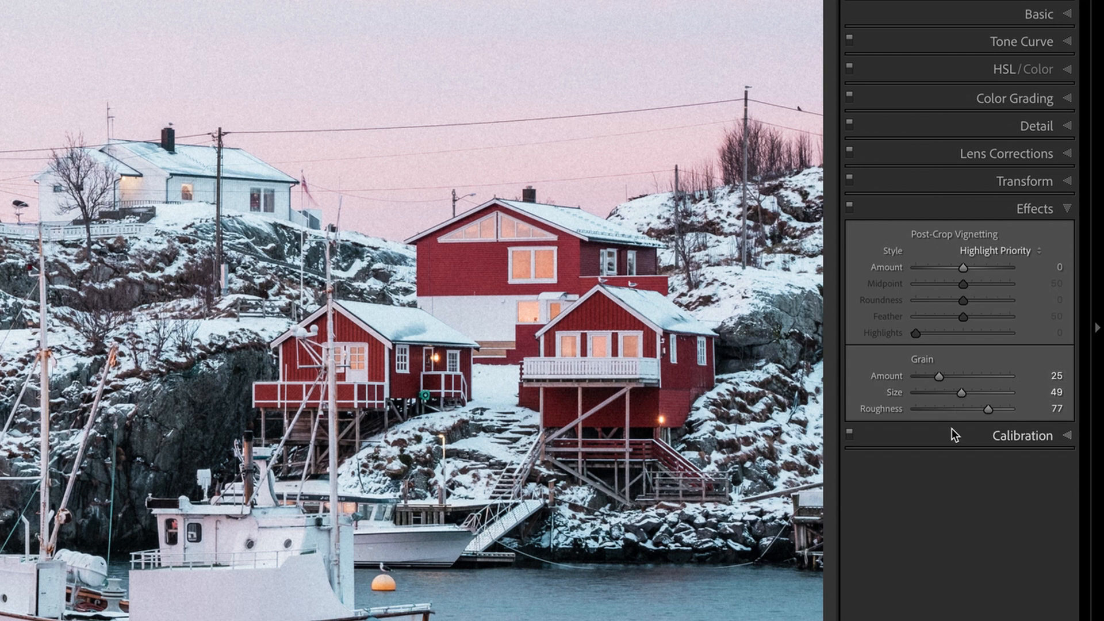
pyautogui.click(1036, 15)
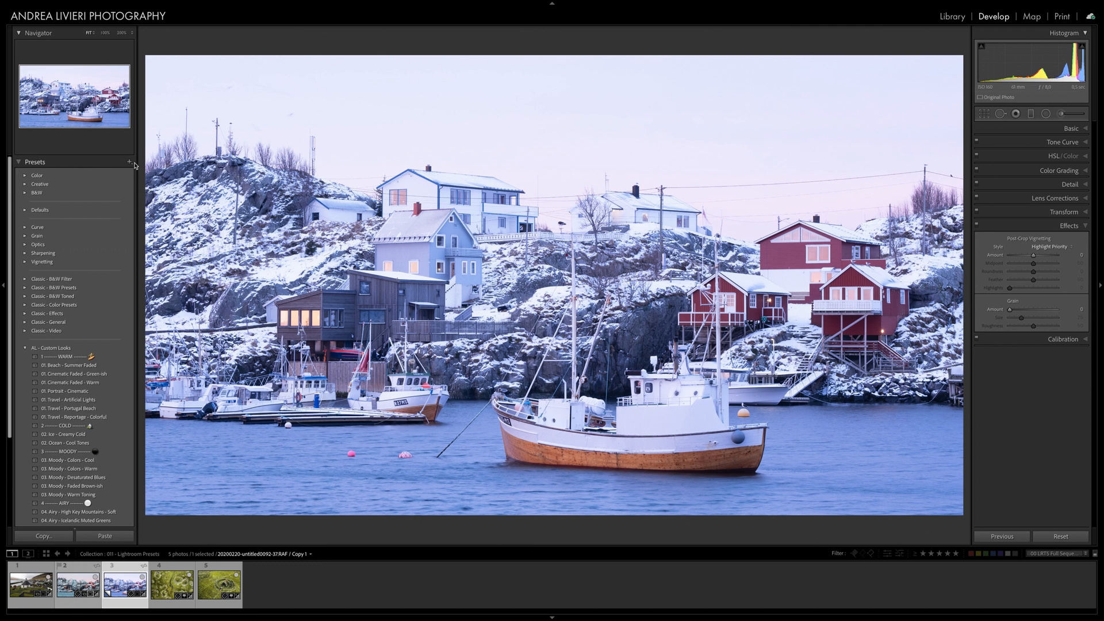
# Import the Earthy Greens, Faroes and Iceland Highlands Travel .xmp presets into User Presets
pyautogui.click(128, 162)
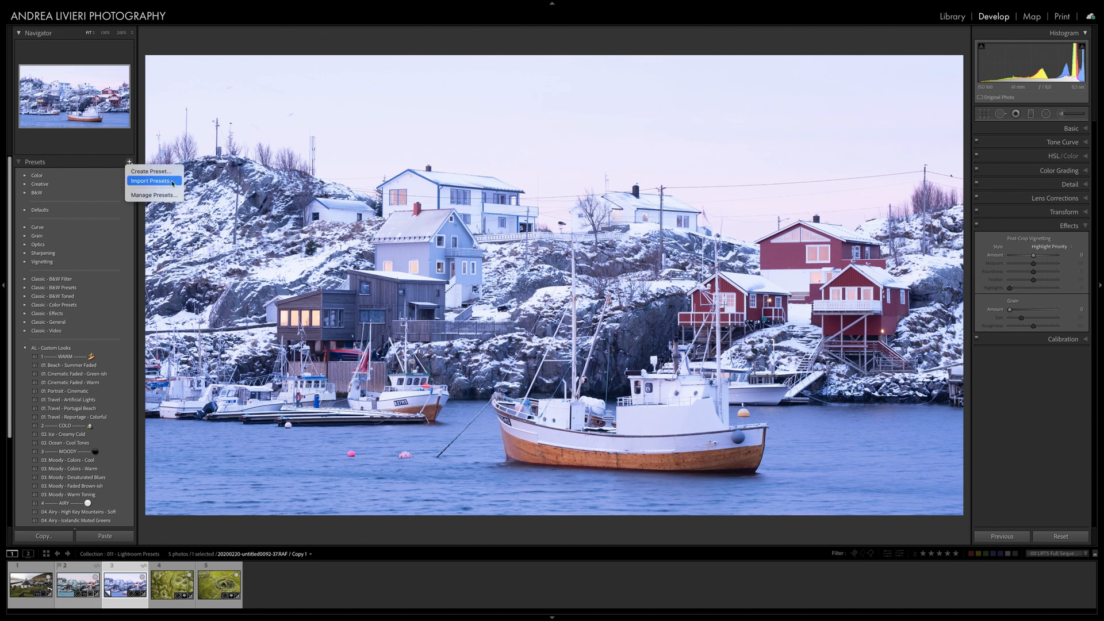
pyautogui.click(153, 180)
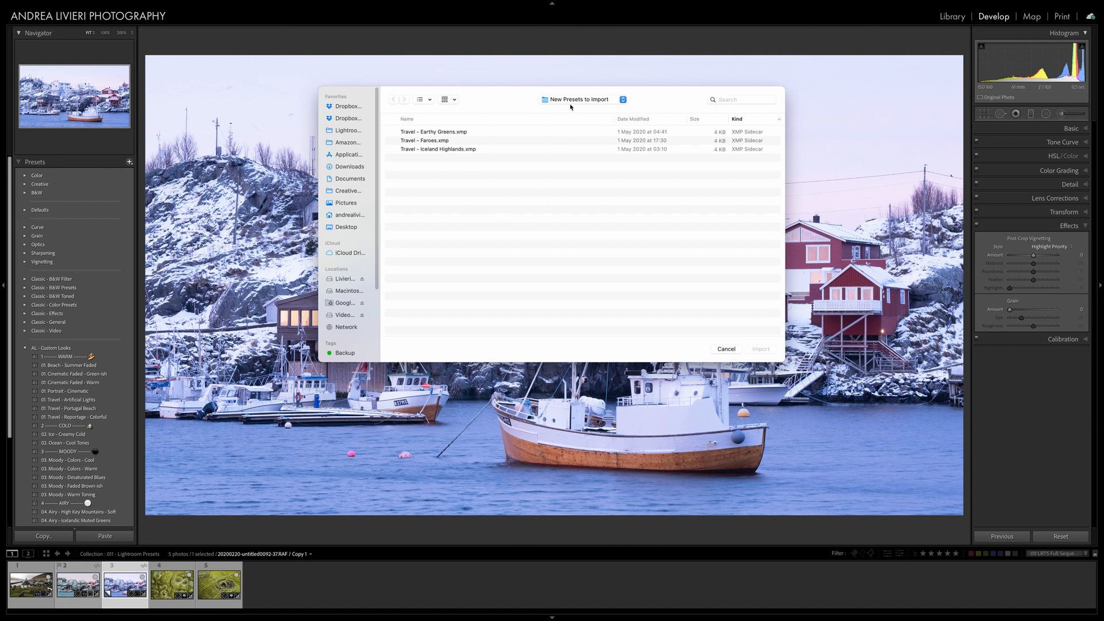
pyautogui.click(438, 140)
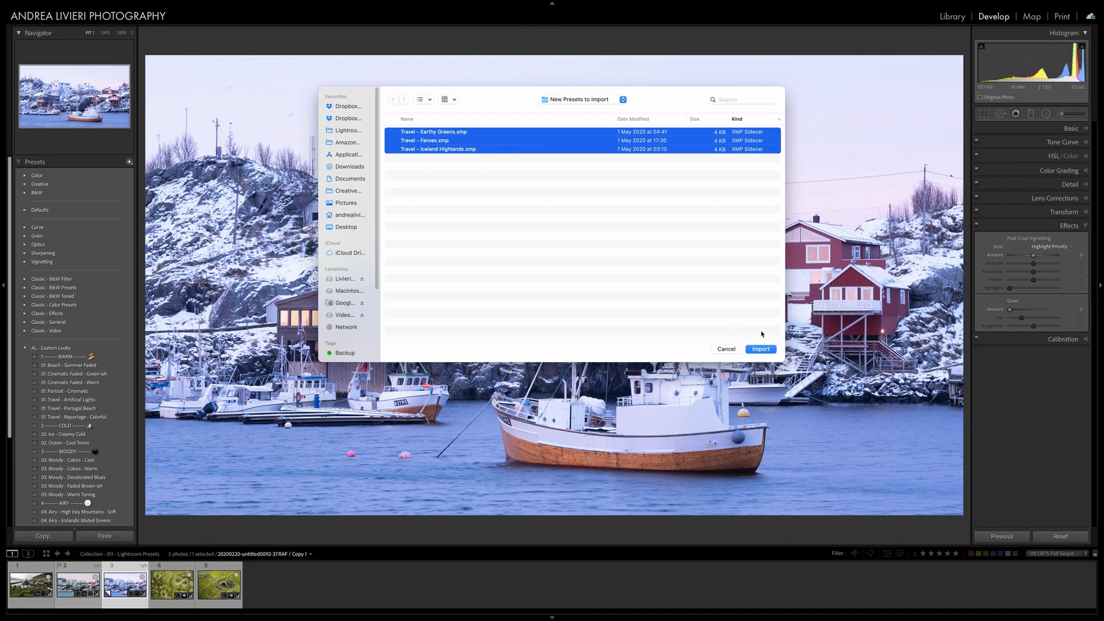
pyautogui.click(762, 350)
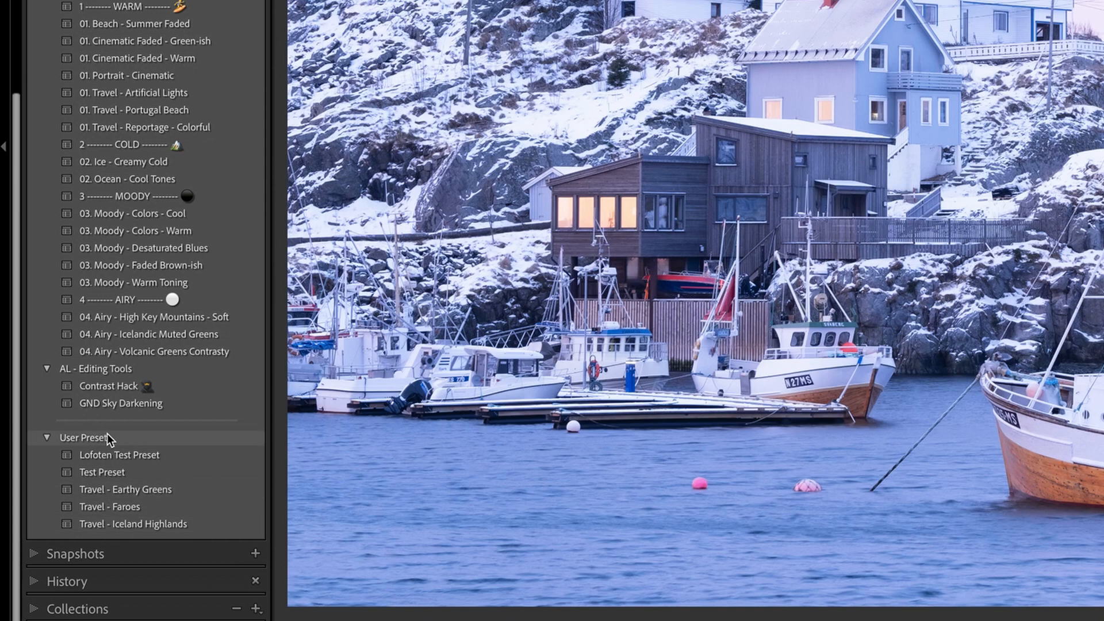
pyautogui.rightClick(86, 437)
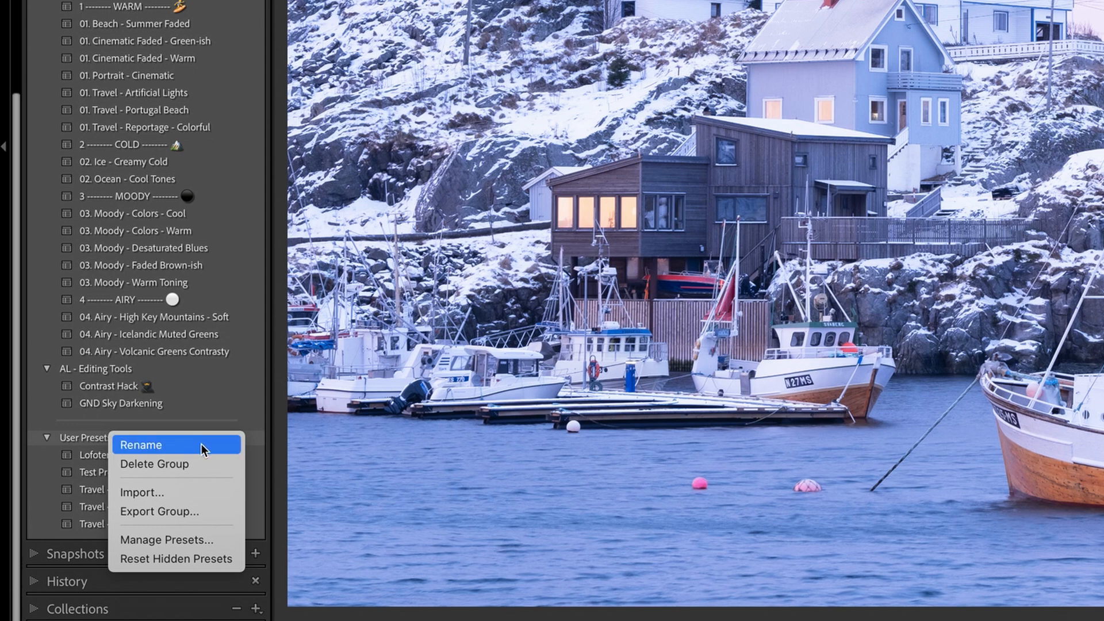
pyautogui.click(141, 444)
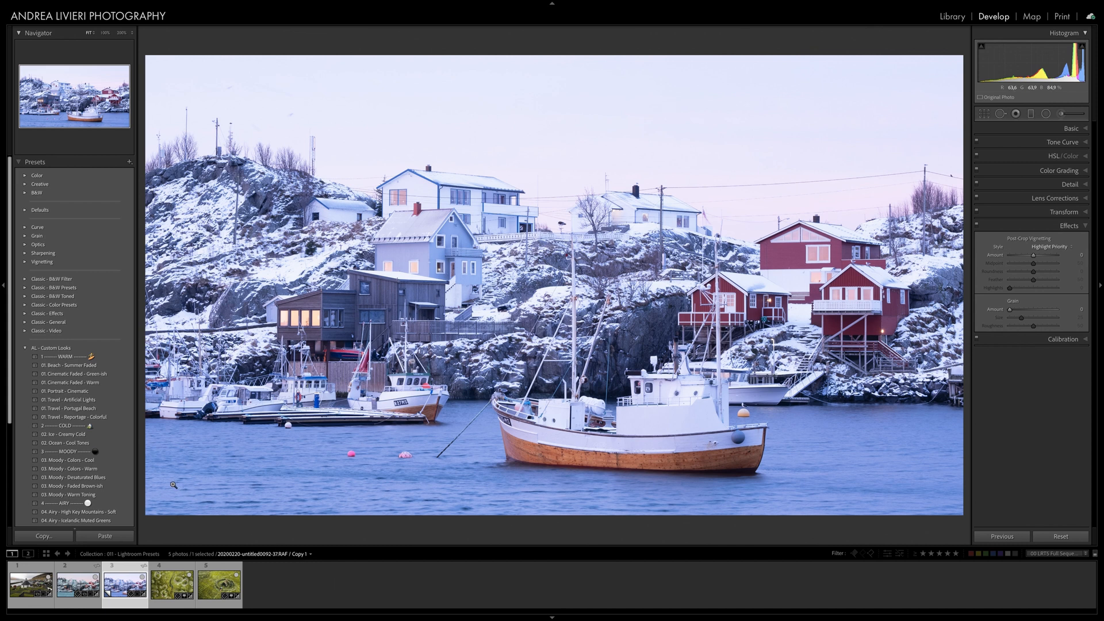
# Export 03. Moody - Faded Brown-ish to the Exported Presets folder and reveal its file in Finder
pyautogui.click(63, 486)
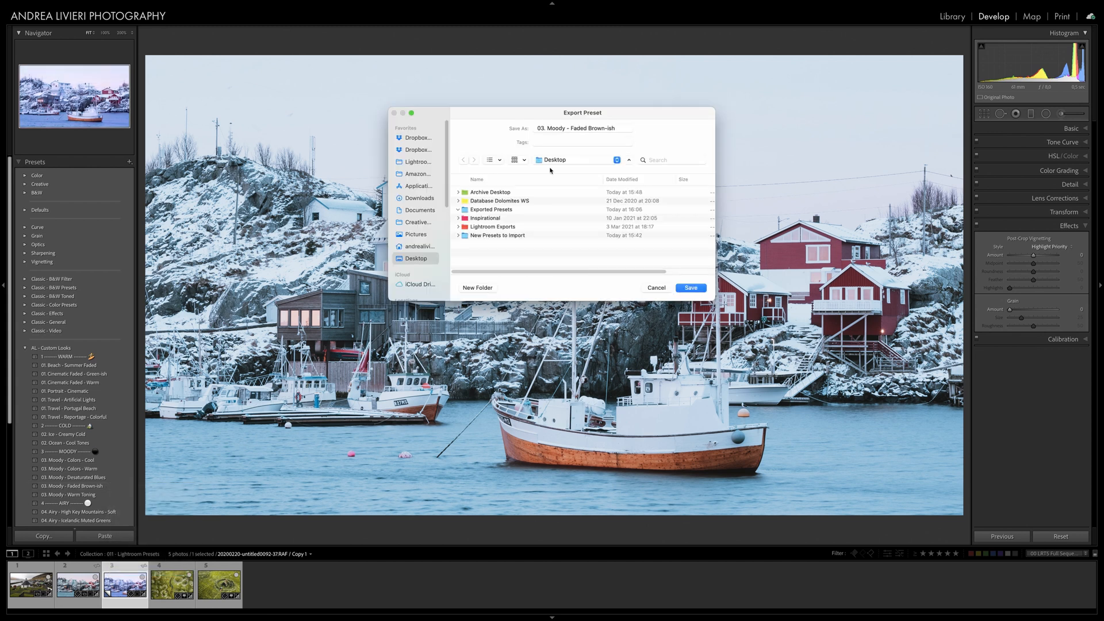
pyautogui.click(492, 210)
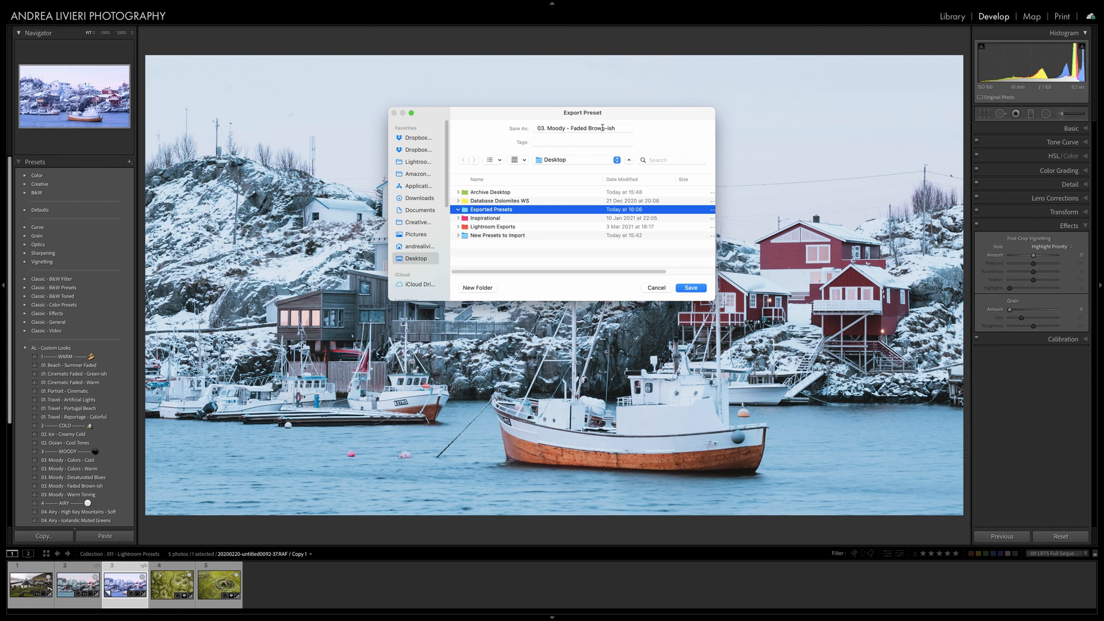
pyautogui.click(582, 128)
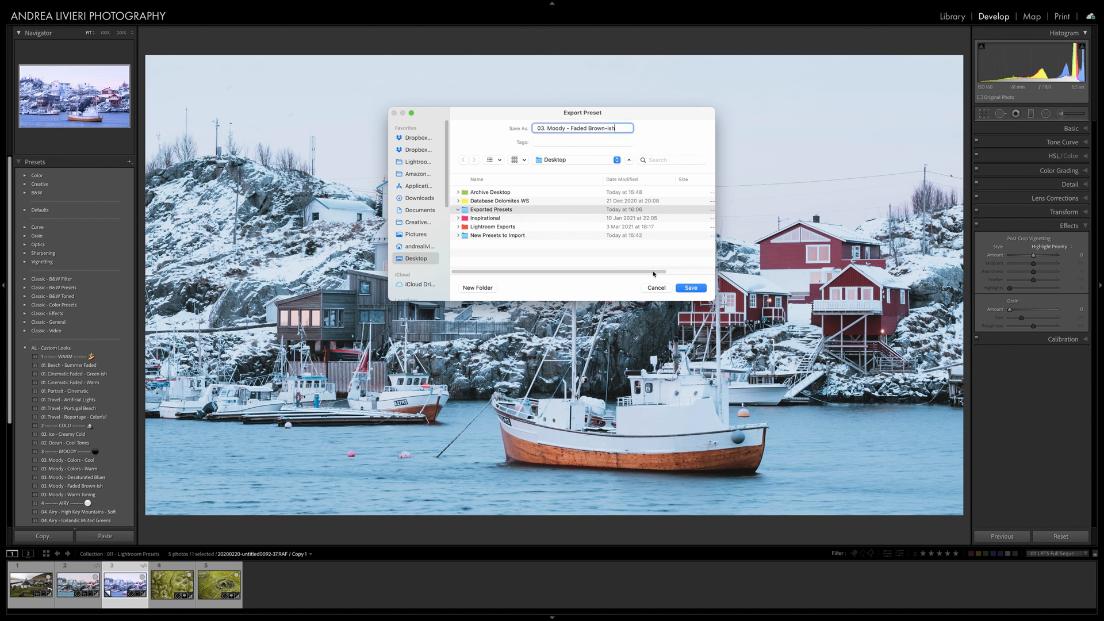
pyautogui.click(691, 288)
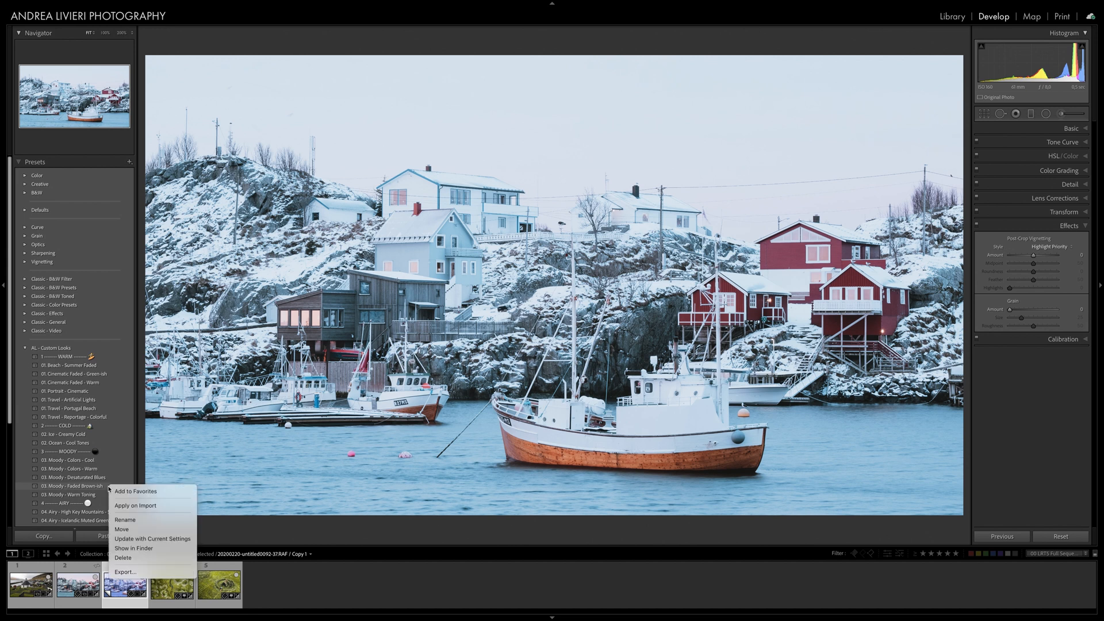
pyautogui.moveTo(133, 549)
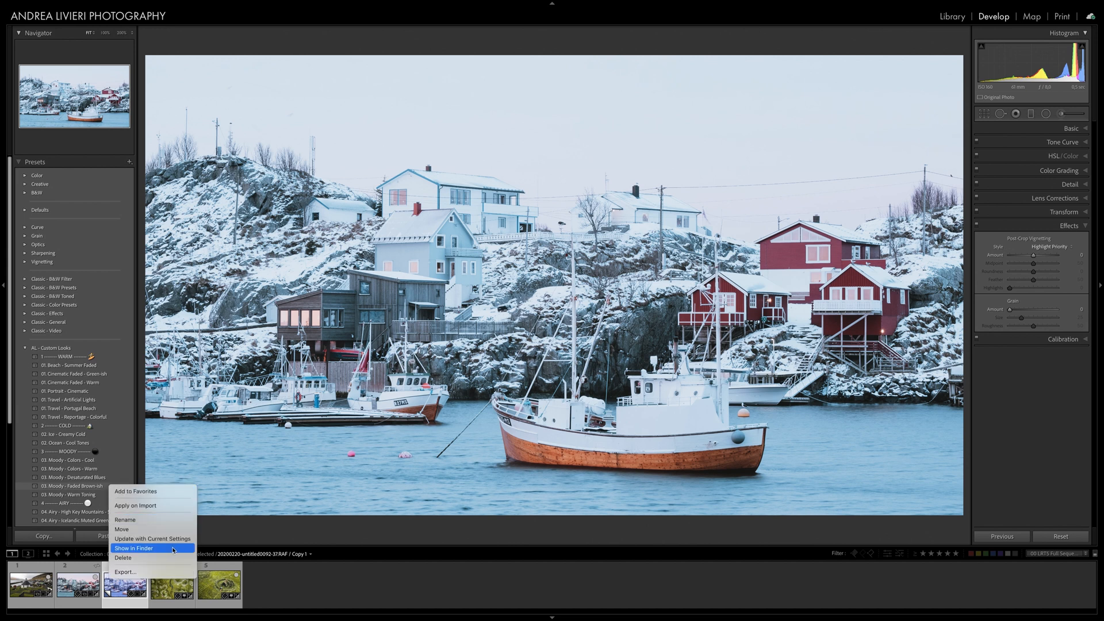
pyautogui.click(131, 548)
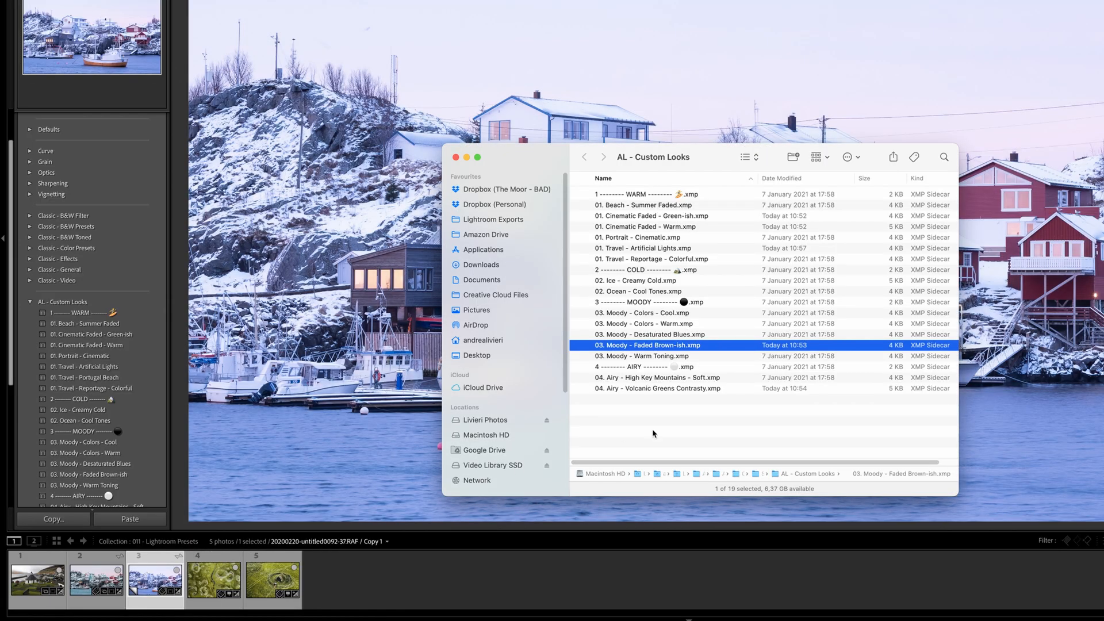
pyautogui.moveTo(718, 346)
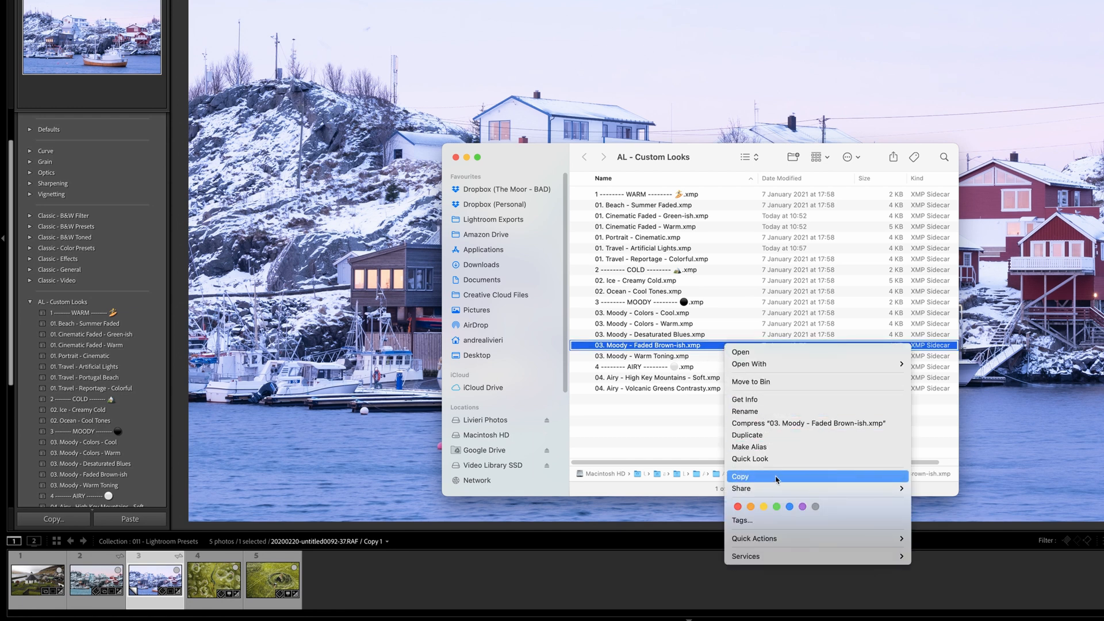
# Copy the 03. Moody - Faded Brown-ish.xmp preset file in Finder
pyautogui.click(778, 476)
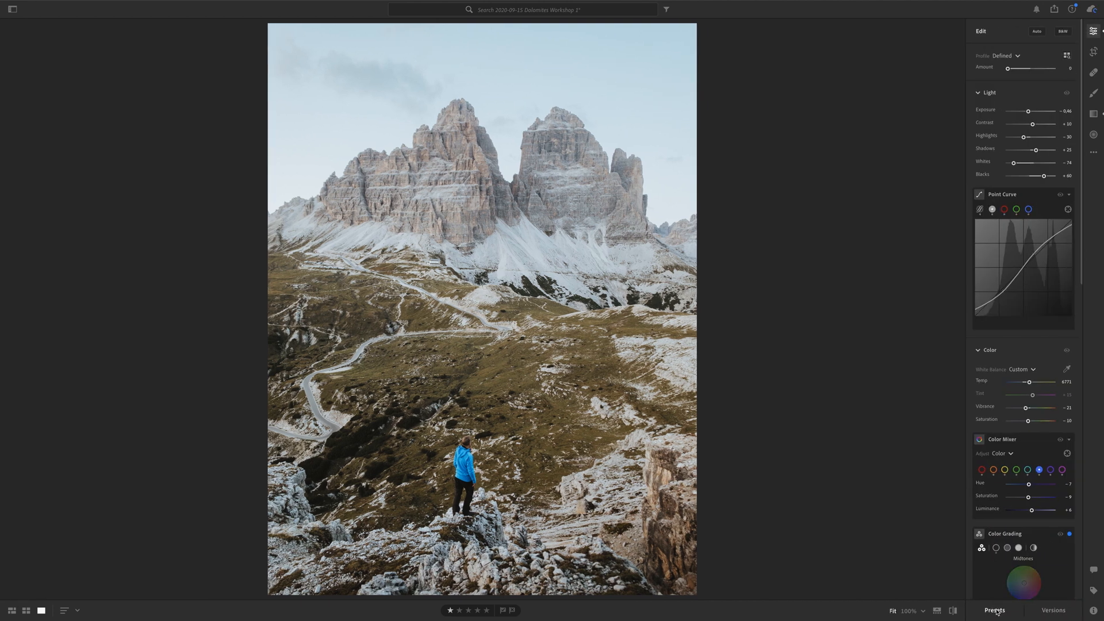
# Import Travel - Faroes.xmp from Desktop > Exported Presets into Lightroom CC's User Presets
pyautogui.click(994, 609)
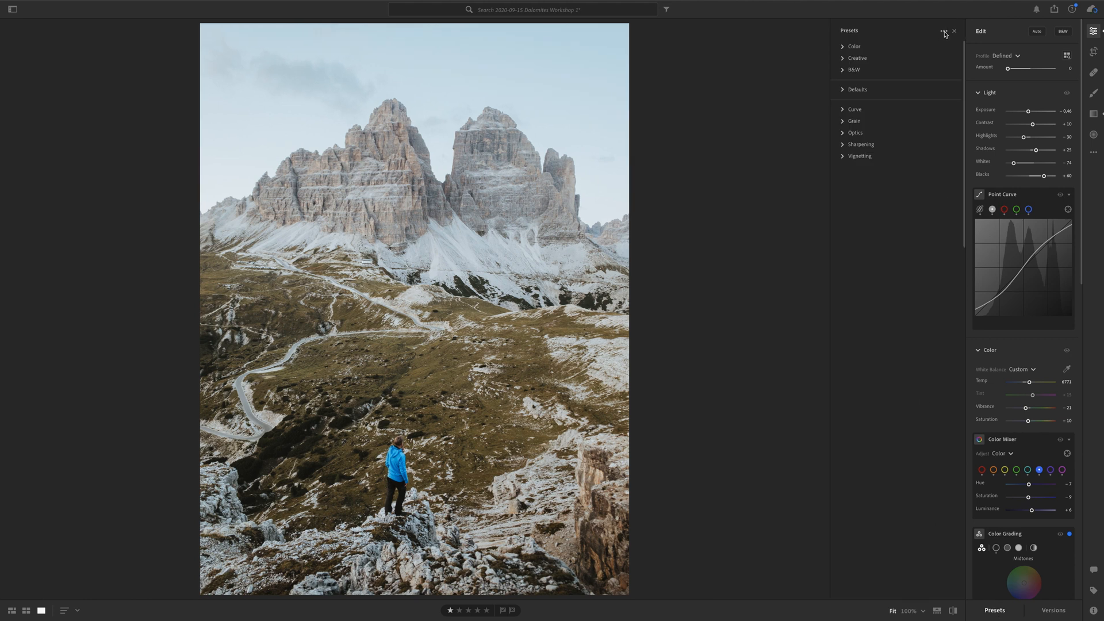
pyautogui.click(941, 31)
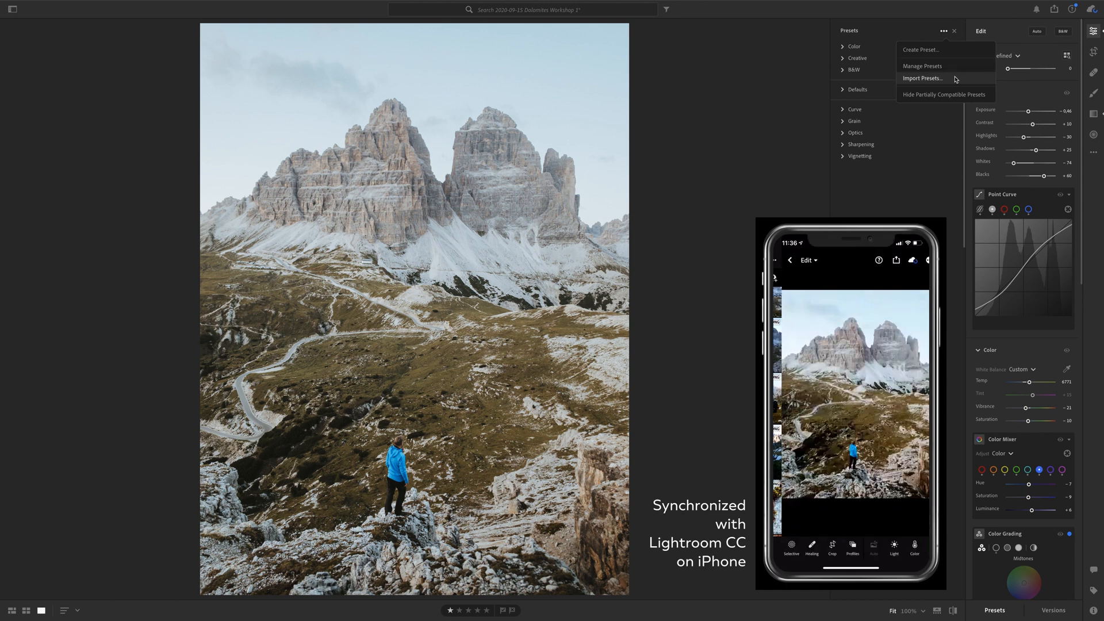
pyautogui.click(925, 78)
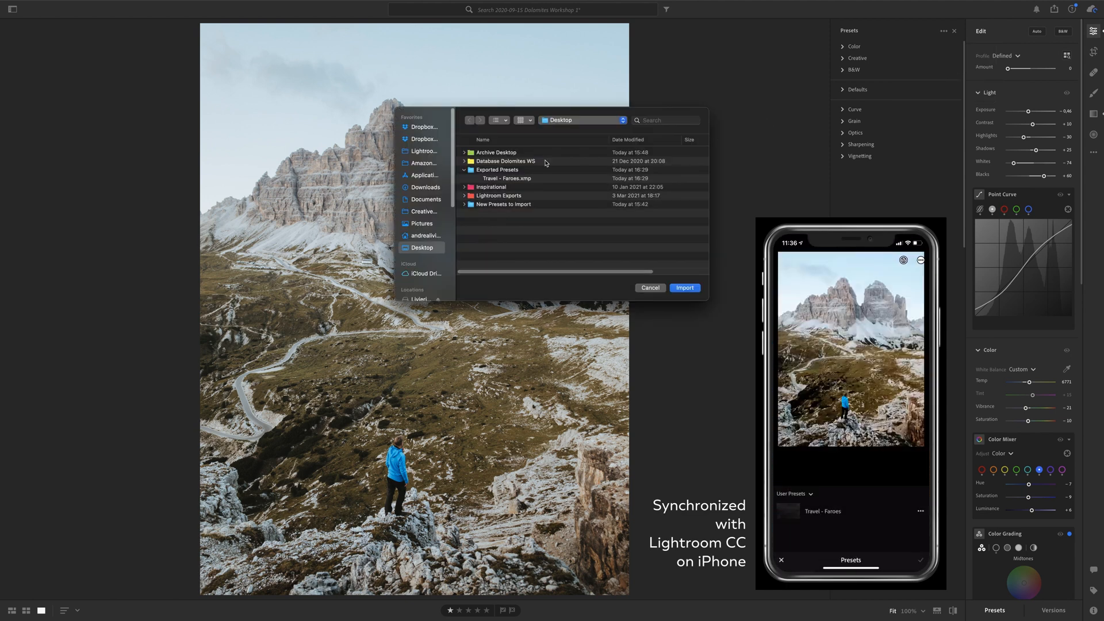
pyautogui.click(684, 288)
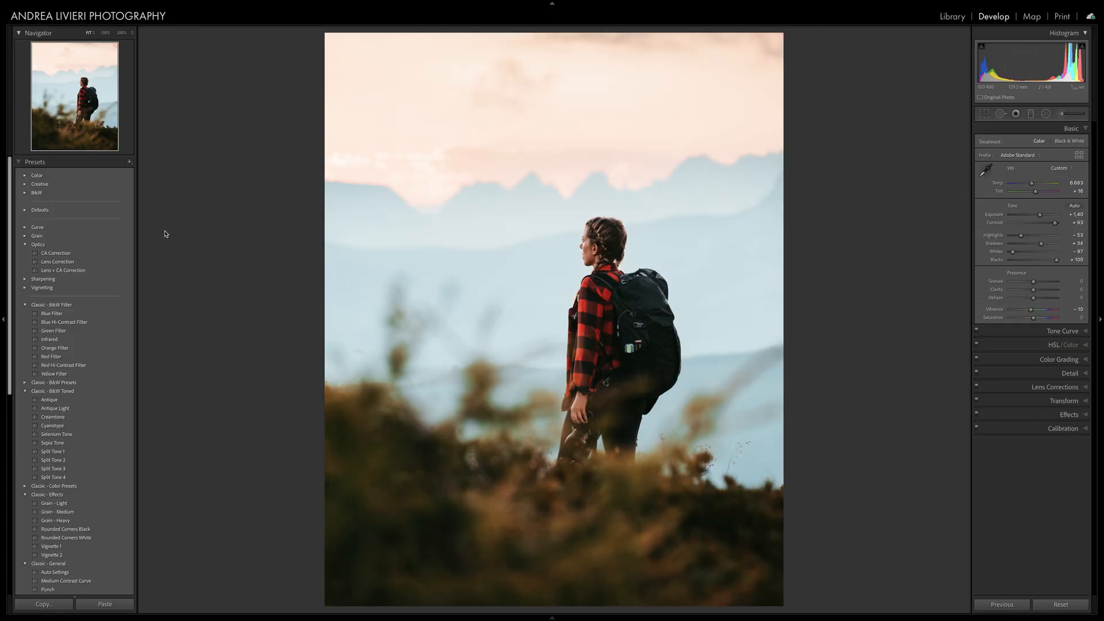
pyautogui.moveTo(142, 237)
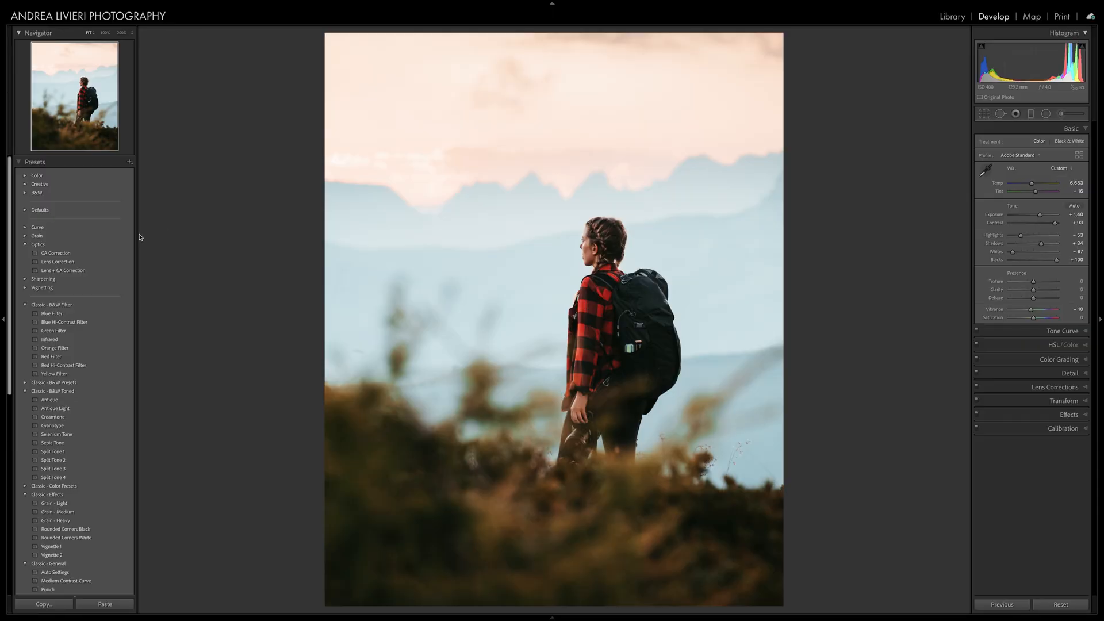
pyautogui.moveTo(3, 114)
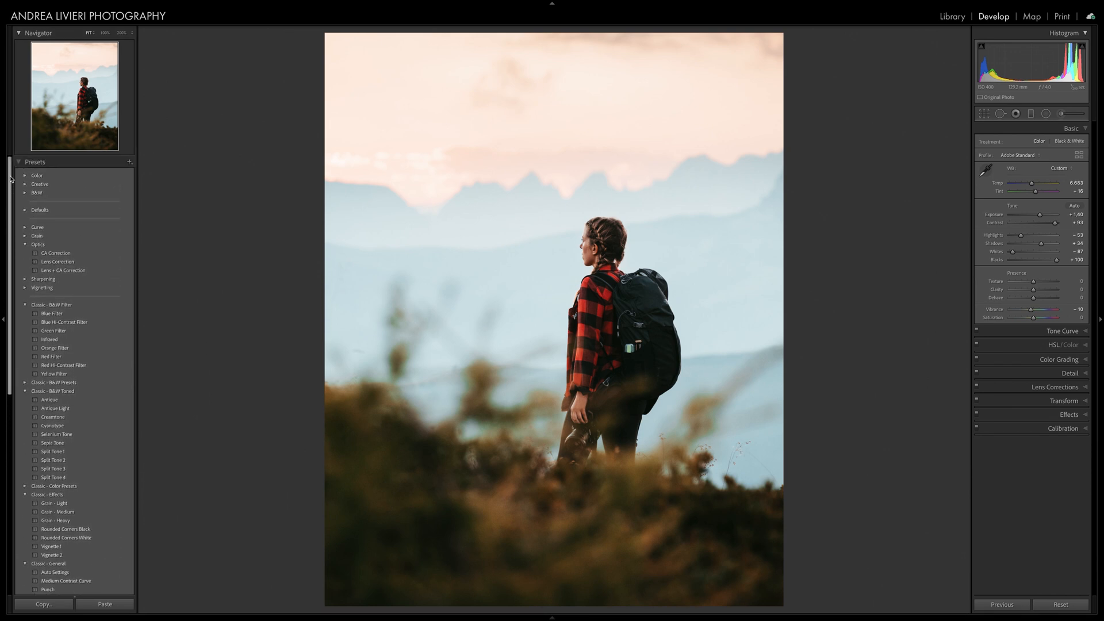
pyautogui.moveTo(238, 249)
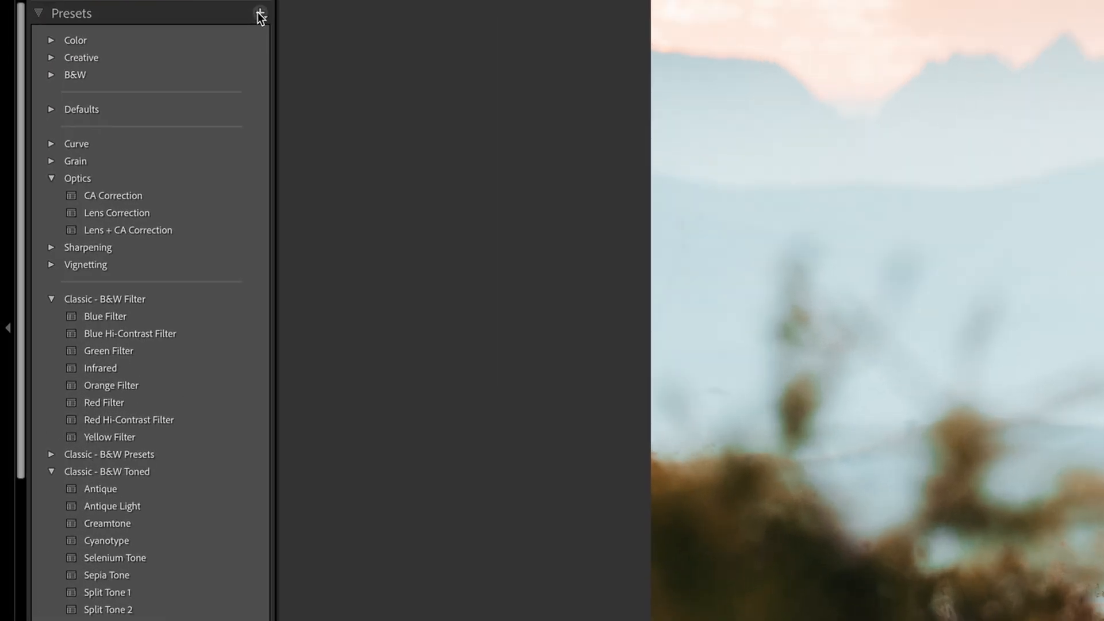
# Hide the Defaults and Classic preset groups via Manage Presets, keeping AL groups and User Presets
pyautogui.click(261, 13)
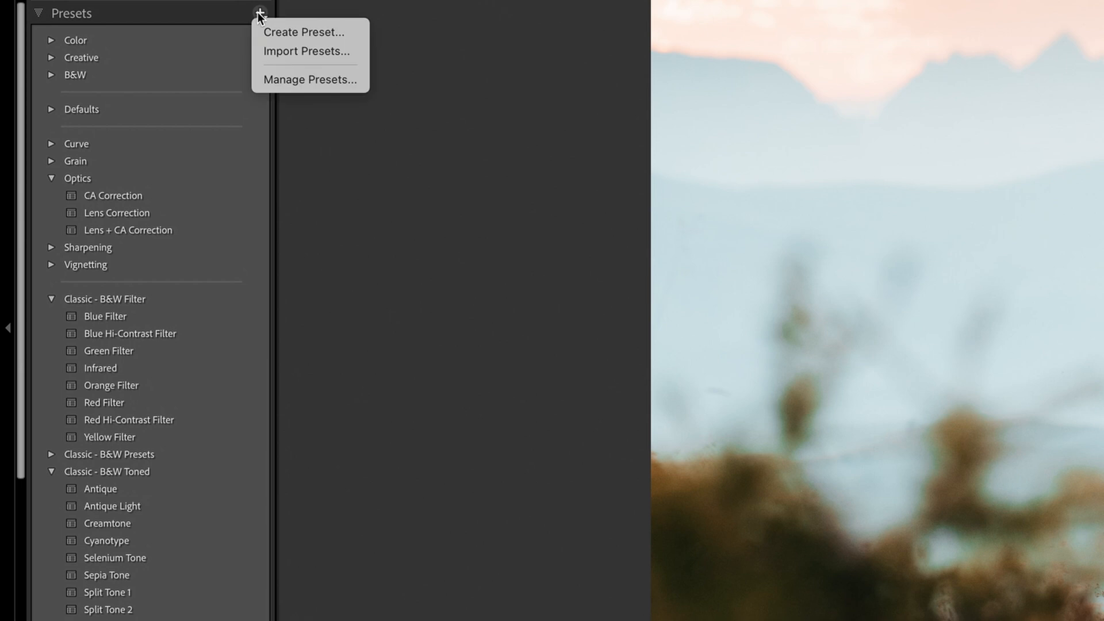
pyautogui.moveTo(351, 83)
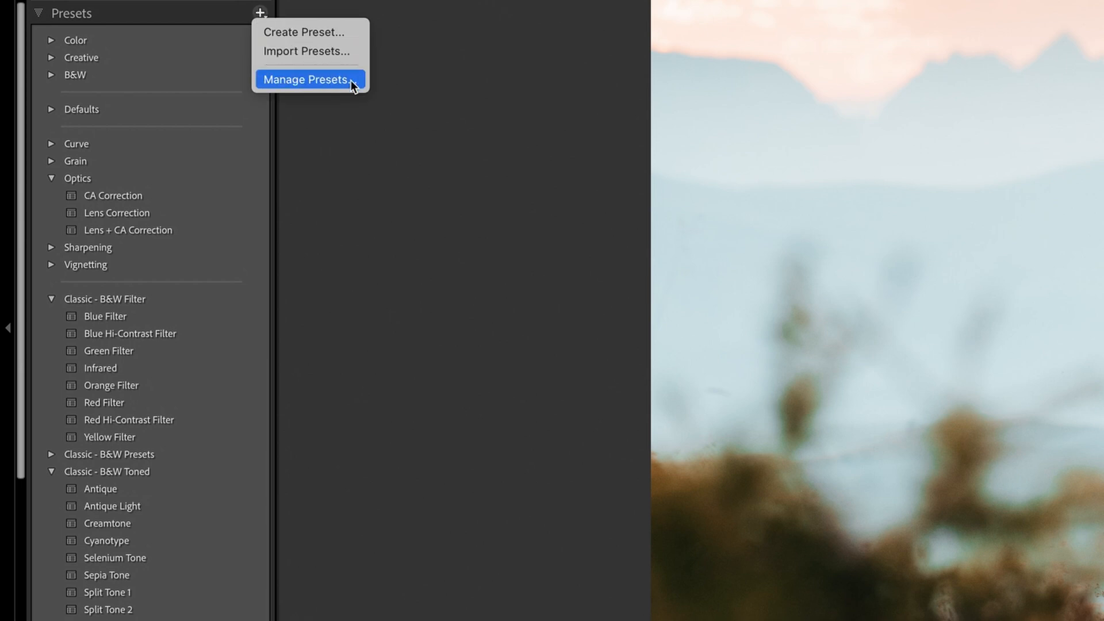
pyautogui.click(309, 79)
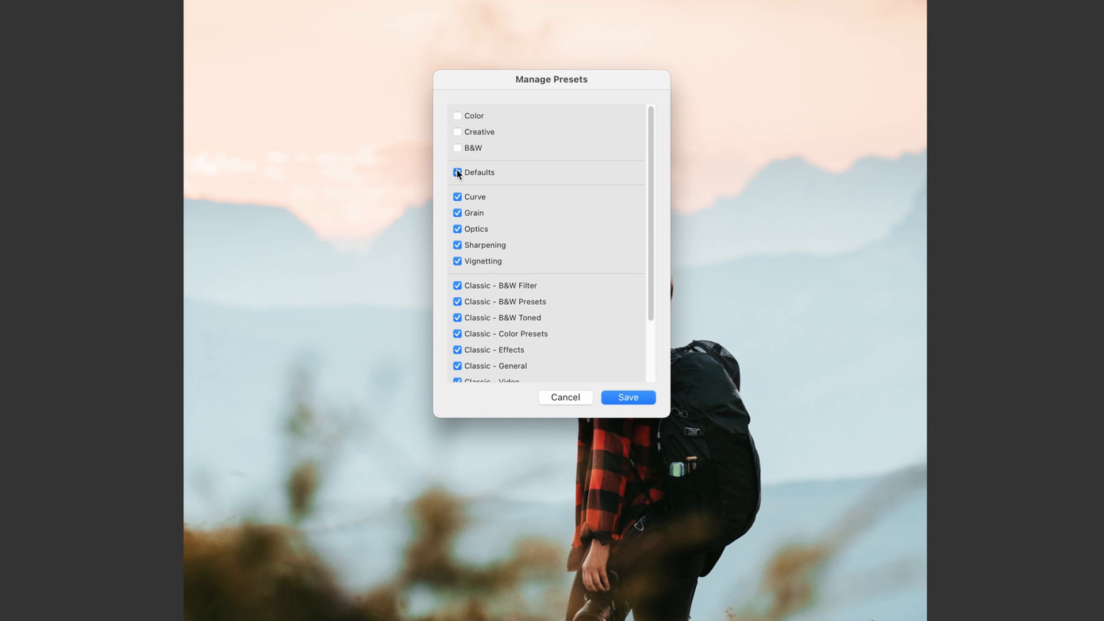
pyautogui.click(458, 173)
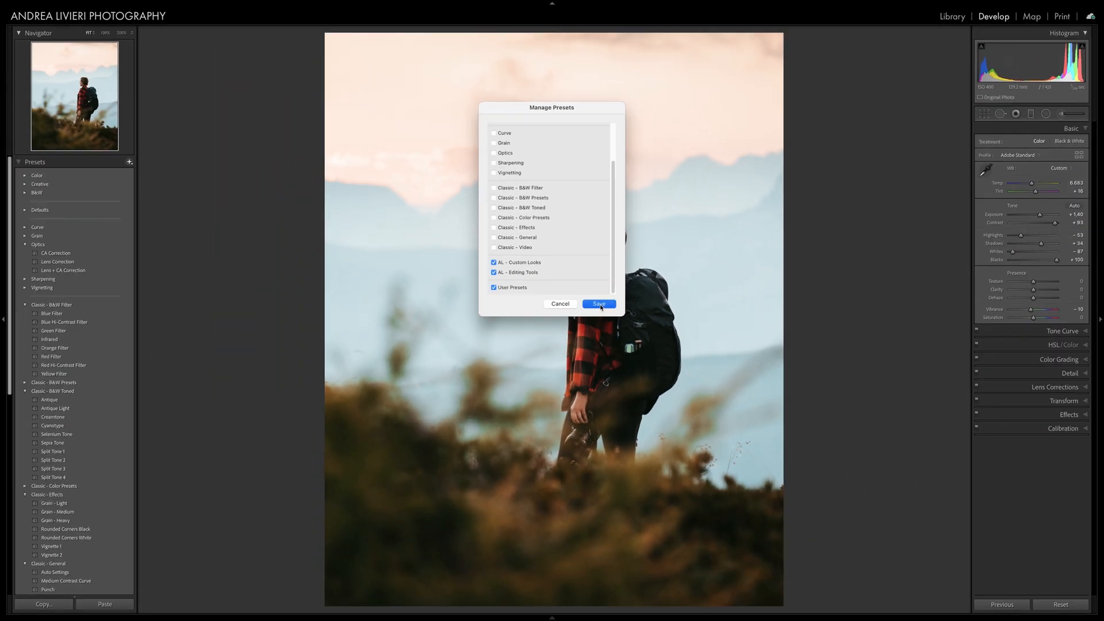
pyautogui.click(598, 304)
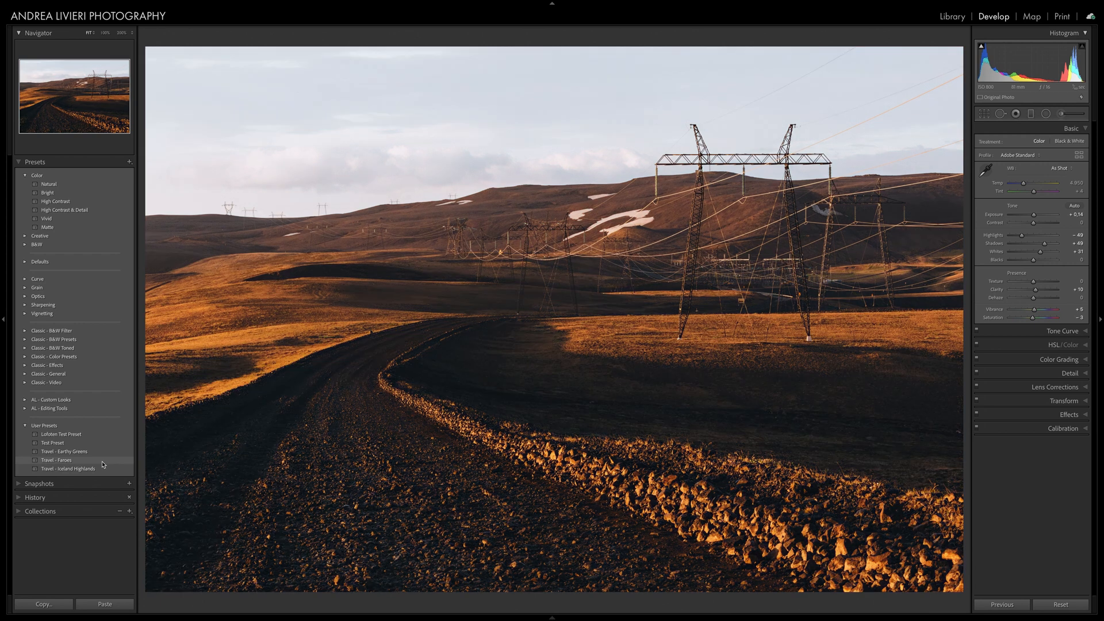
# Move Travel - Faroes into a newly created group named 'Travel Presets'
pyautogui.rightClick(58, 460)
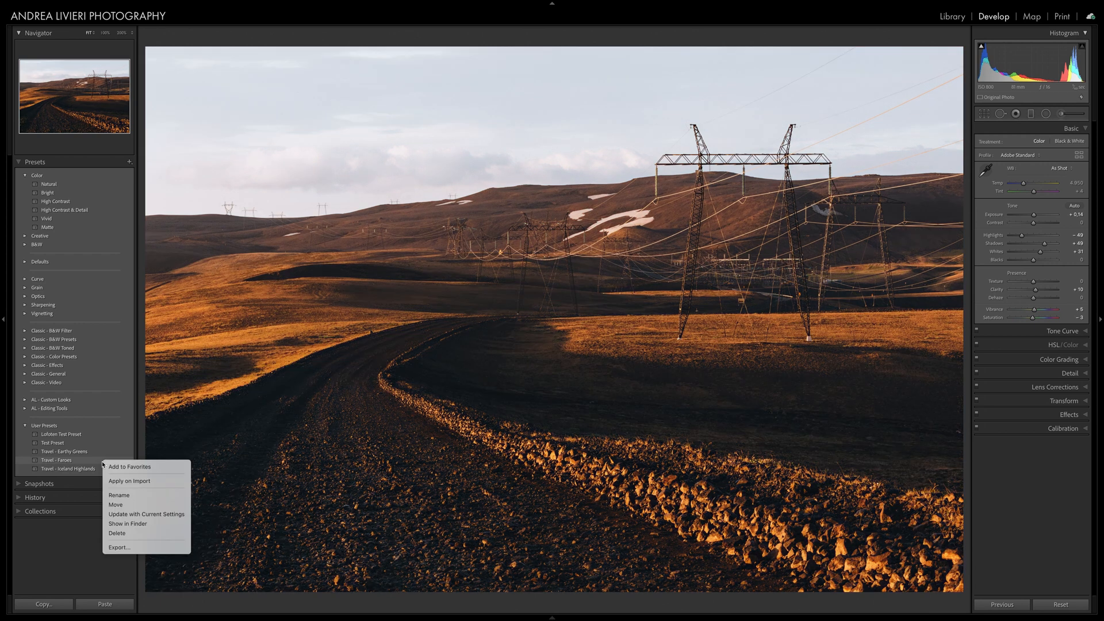
pyautogui.moveTo(130, 504)
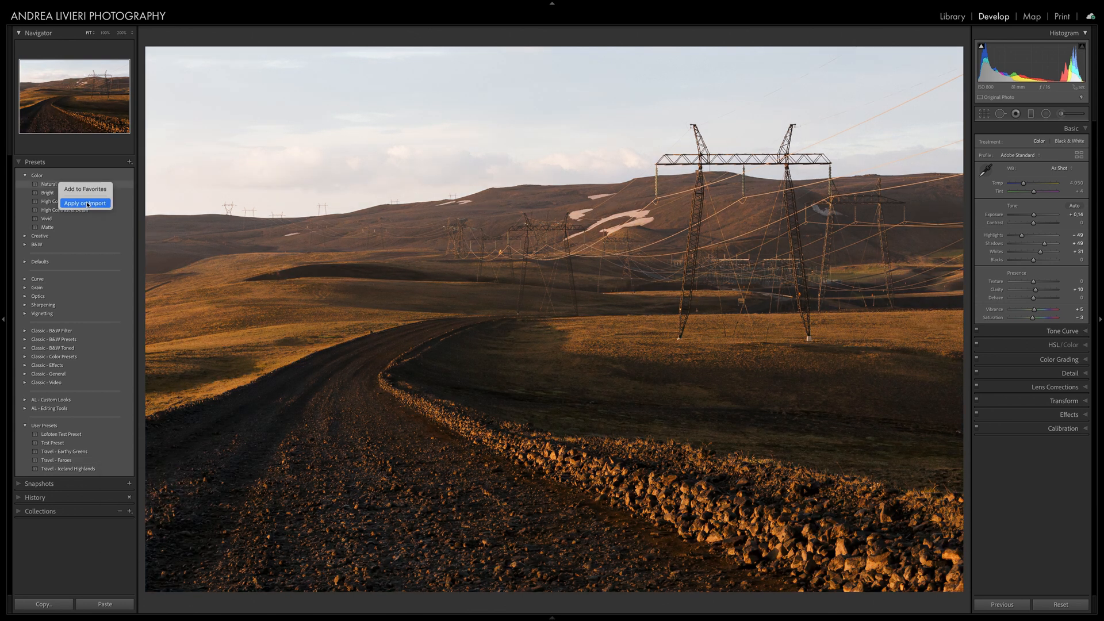
pyautogui.moveTo(159, 421)
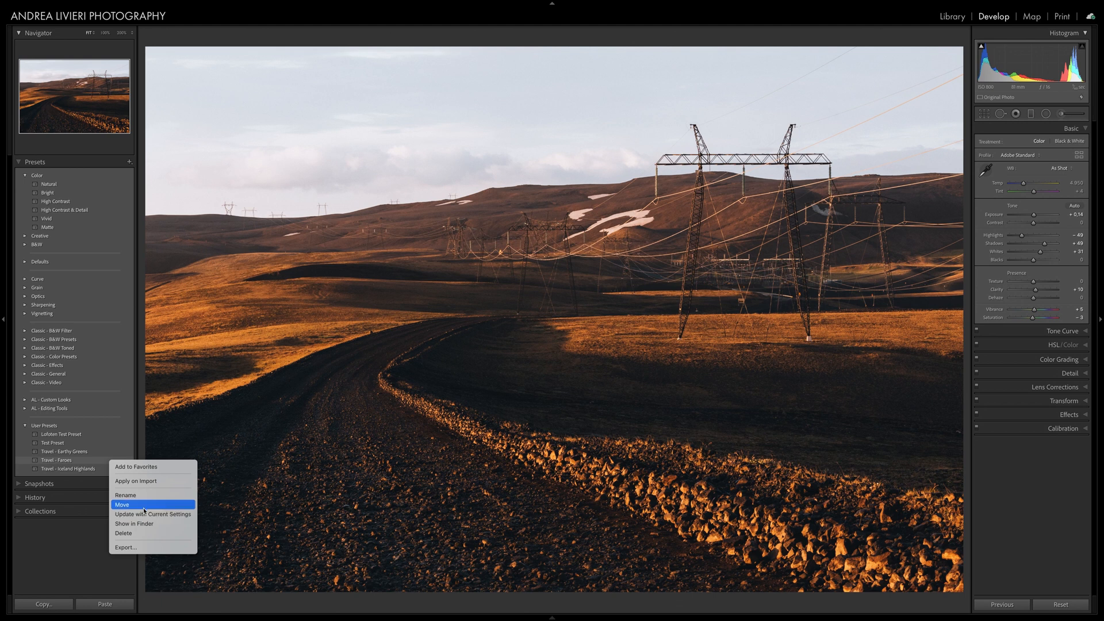
pyautogui.click(121, 505)
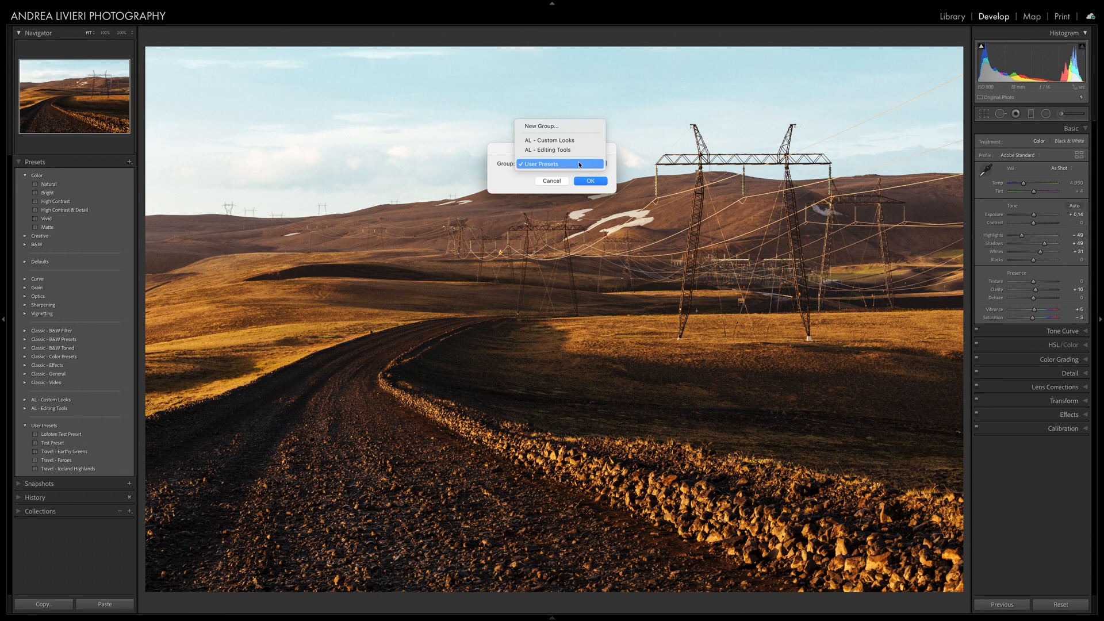
pyautogui.moveTo(585, 126)
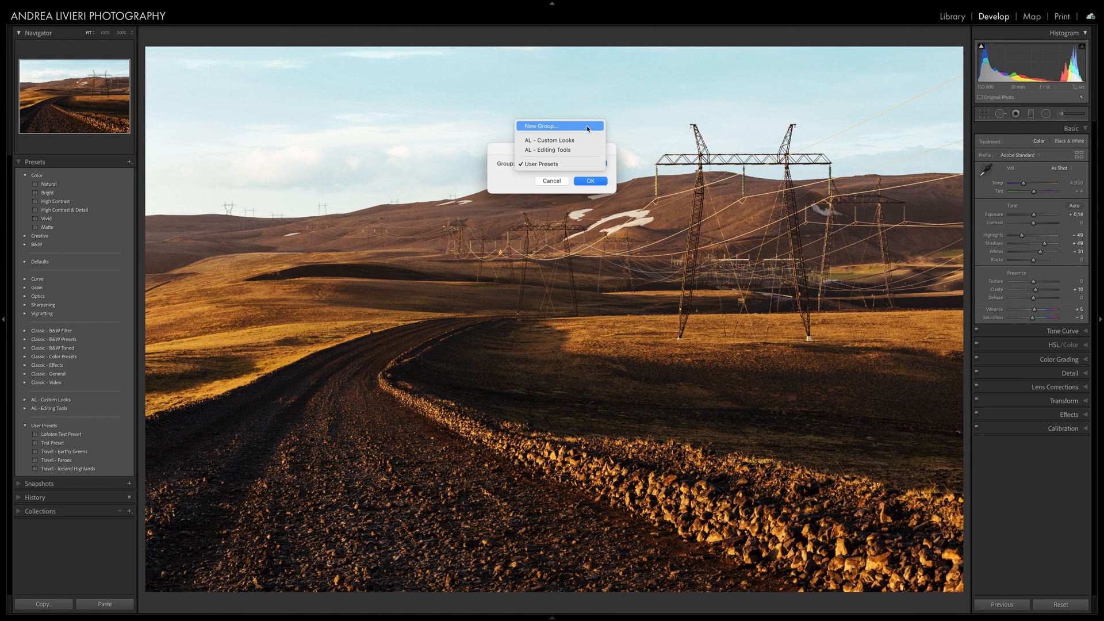
pyautogui.click(561, 127)
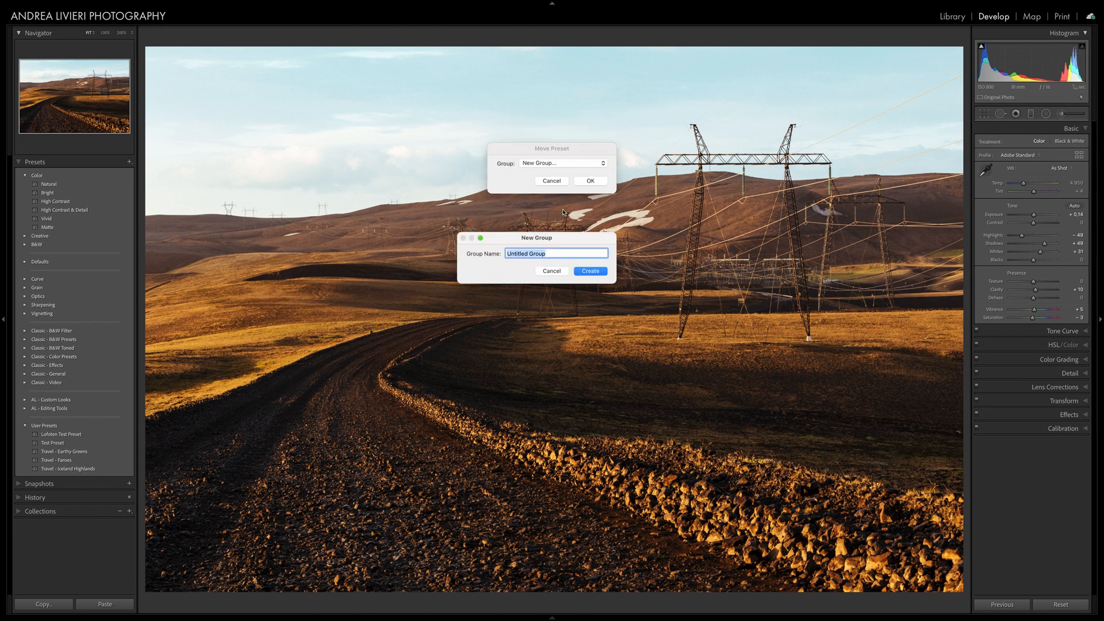
pyautogui.write('Travel Preset')
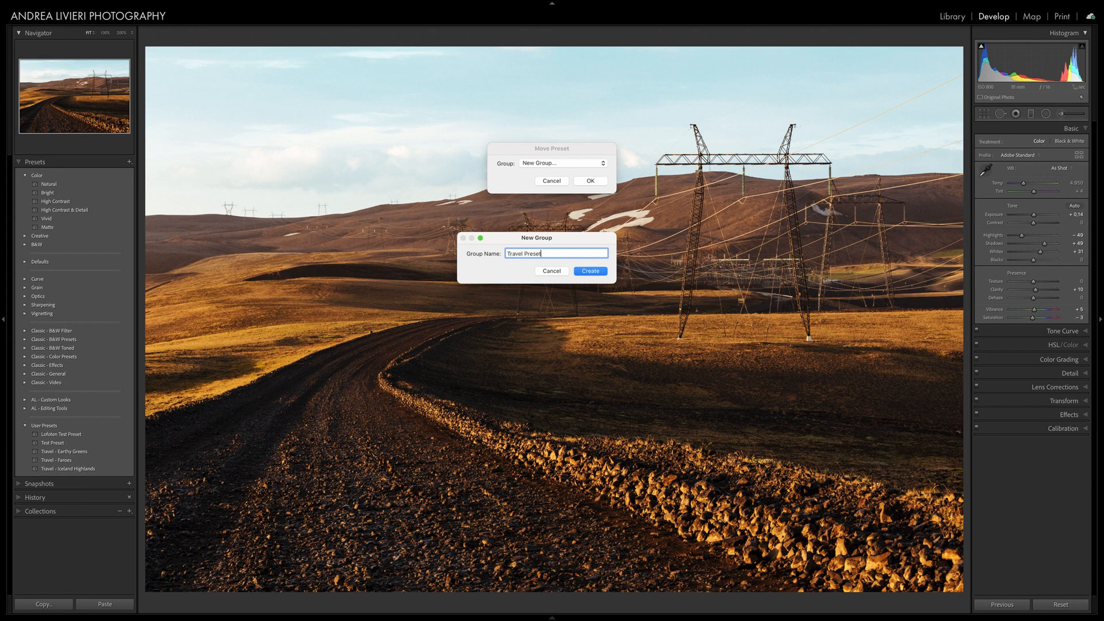
pyautogui.write('s')
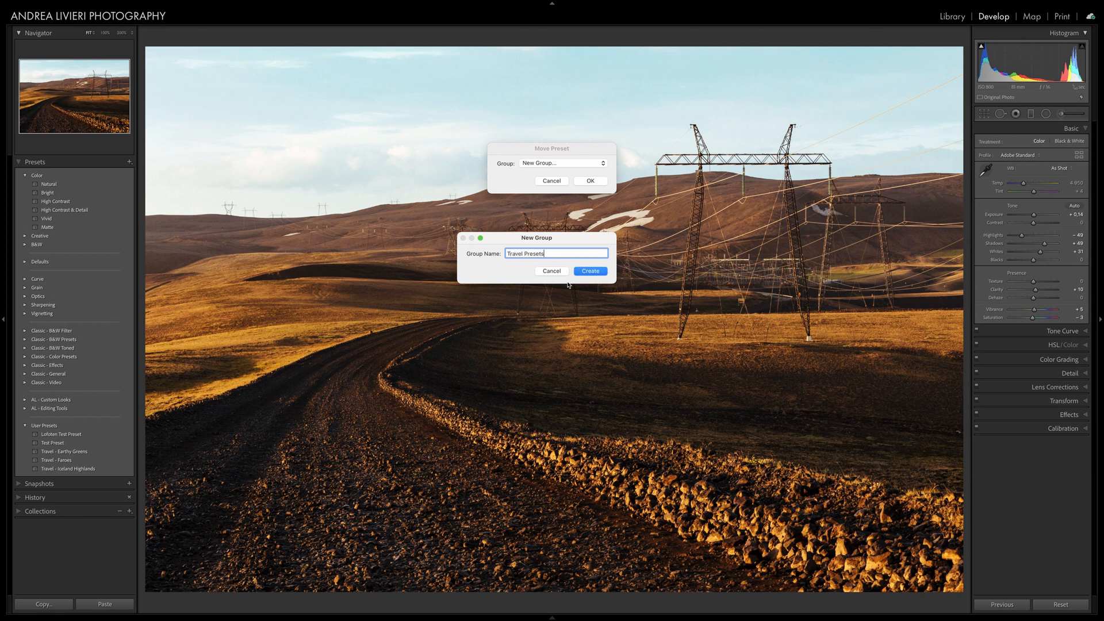
pyautogui.click(591, 270)
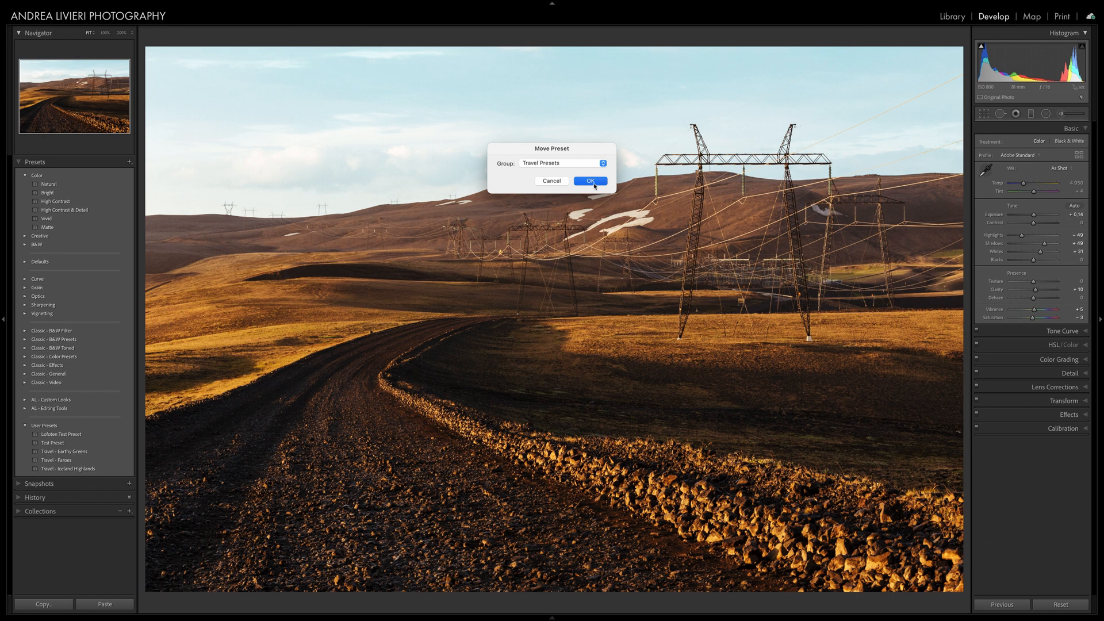
pyautogui.click(592, 181)
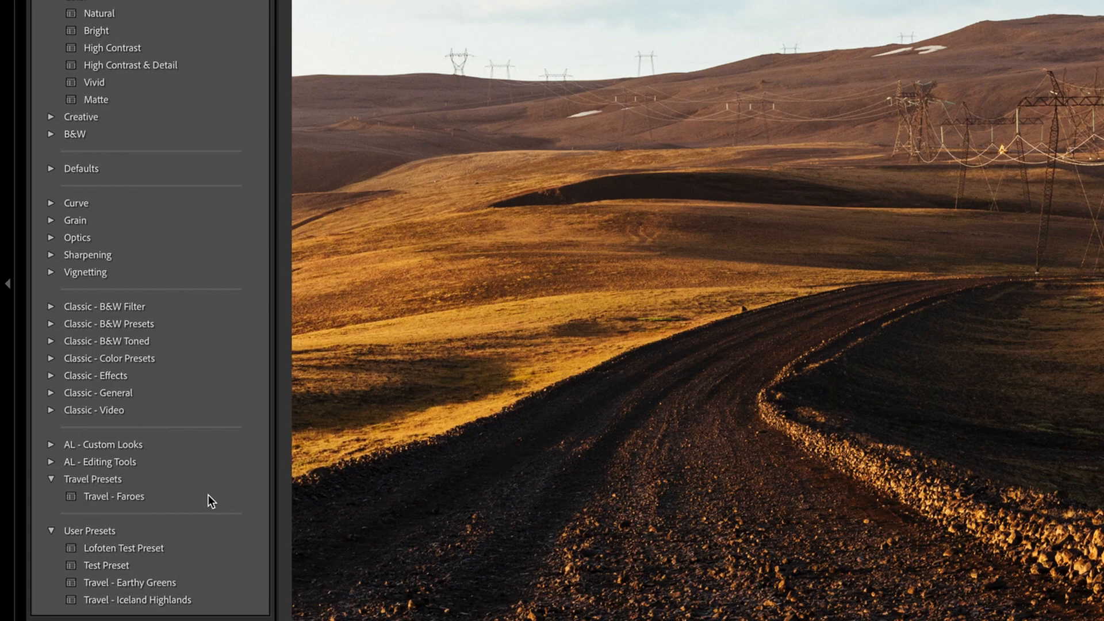
# Add Travel - Faroes to Favorites and apply it to the snowy mountain photo
pyautogui.click(114, 497)
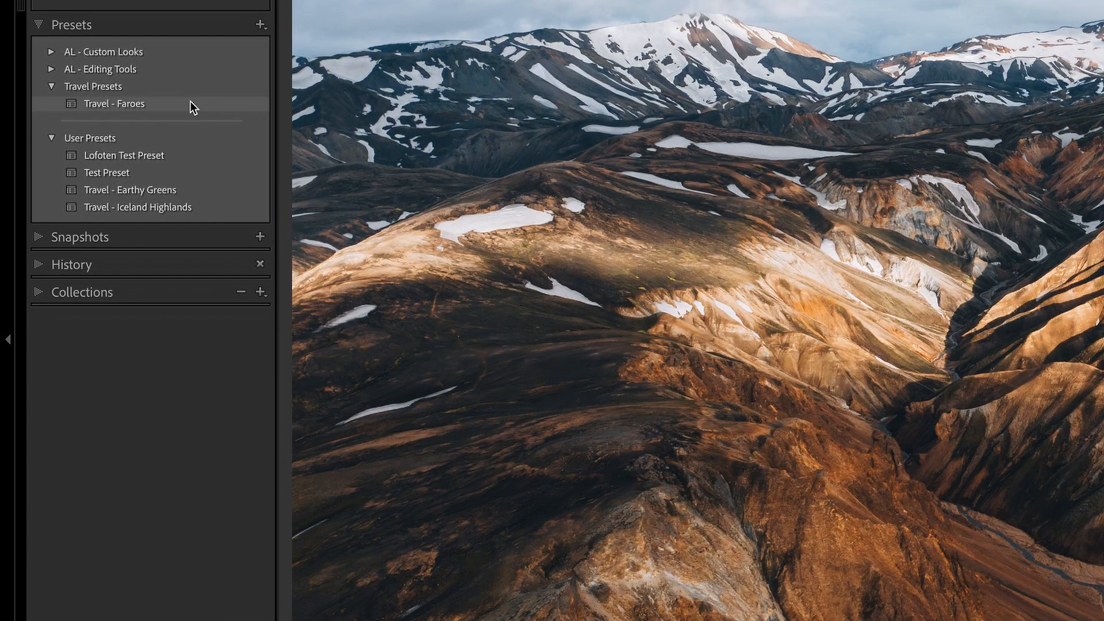
pyautogui.rightClick(114, 103)
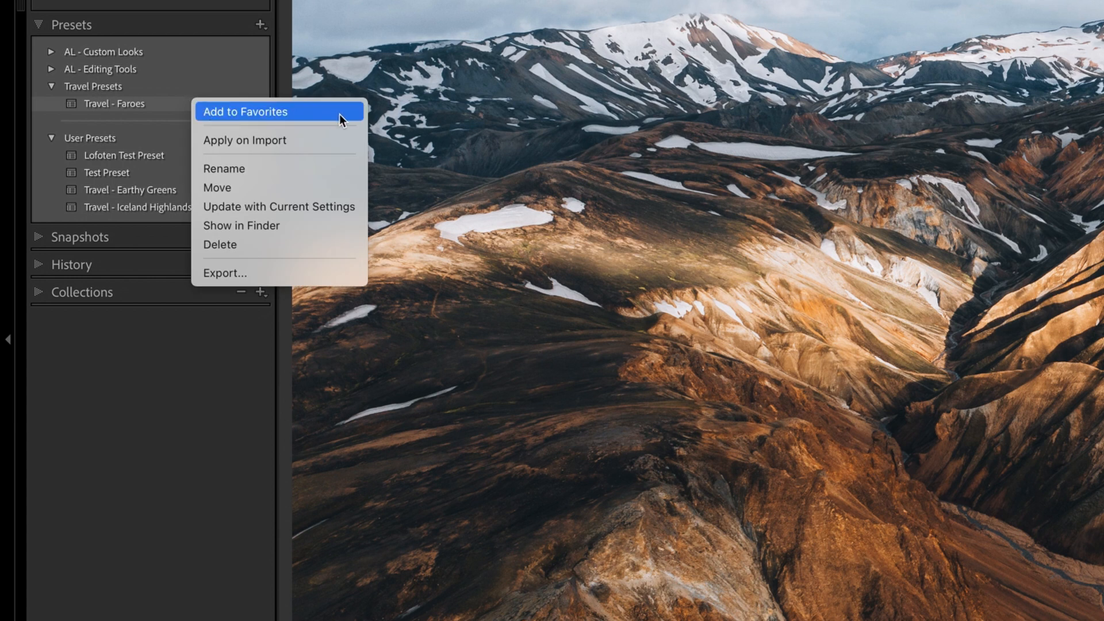
pyautogui.click(245, 111)
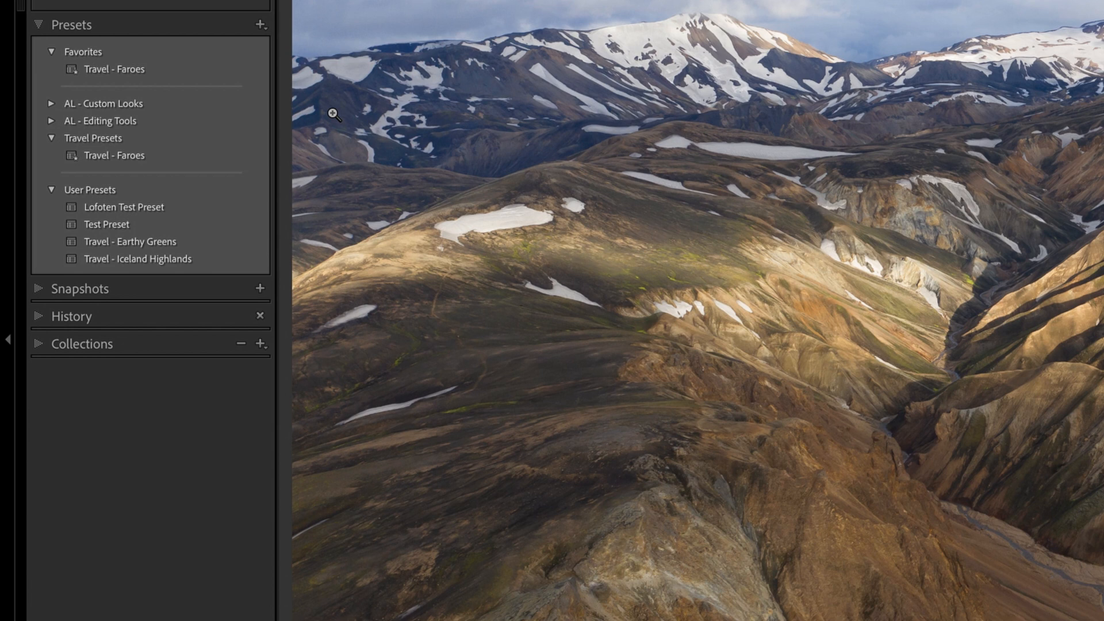
pyautogui.moveTo(277, 60)
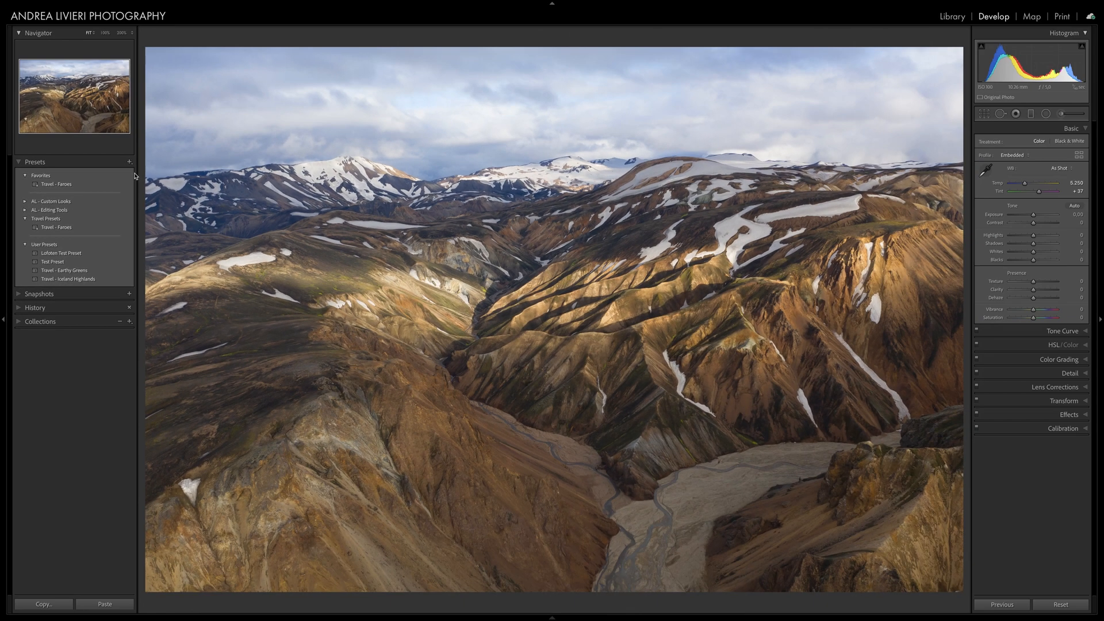
pyautogui.click(53, 184)
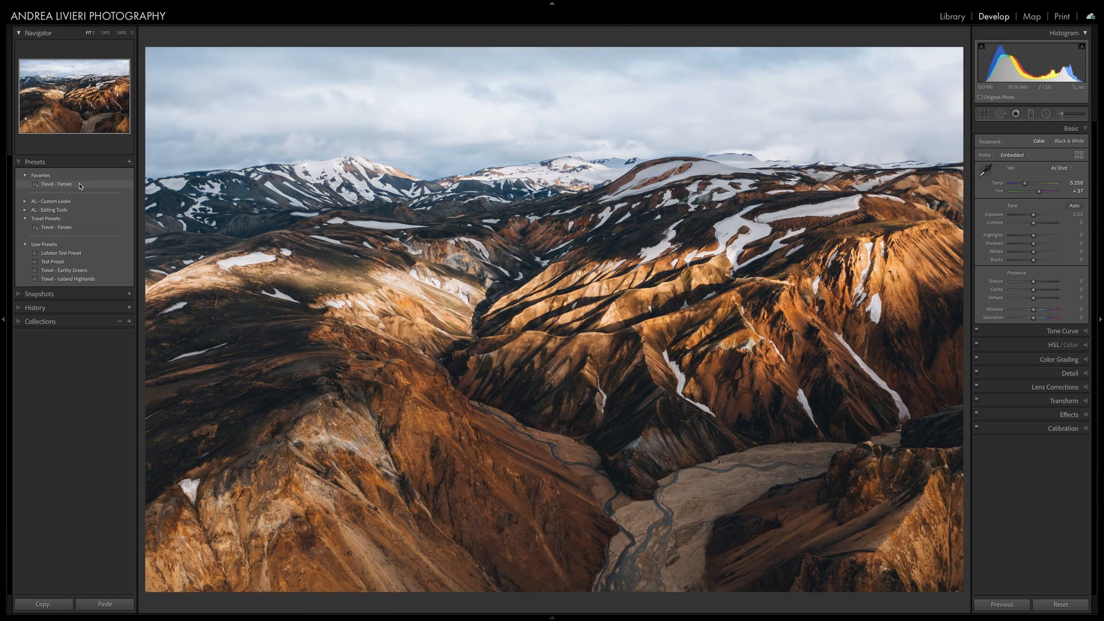